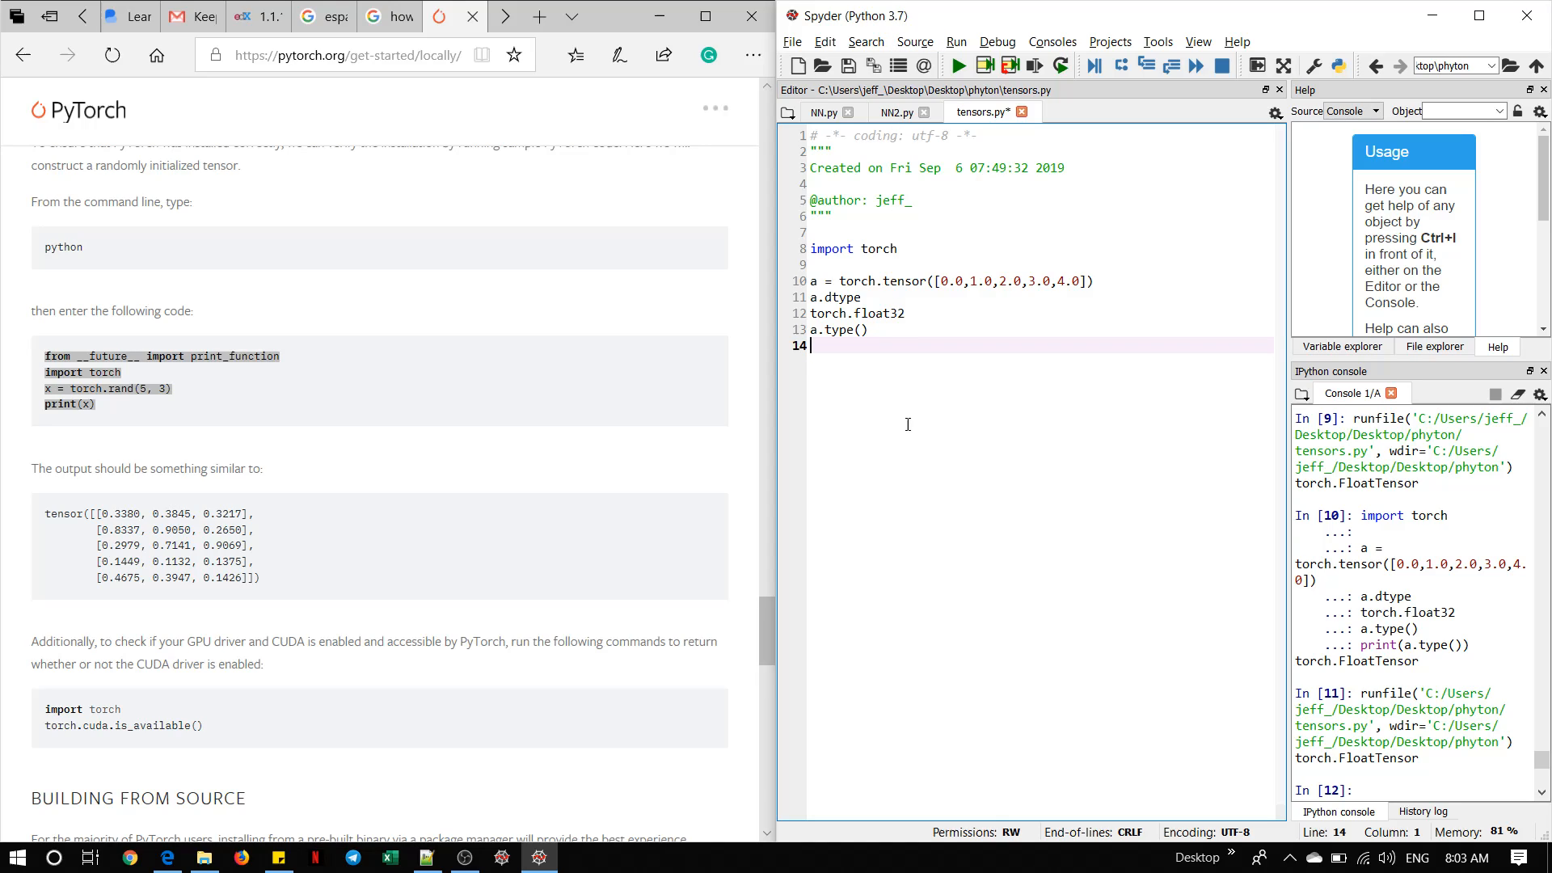
pyautogui.moveTo(880, 248)
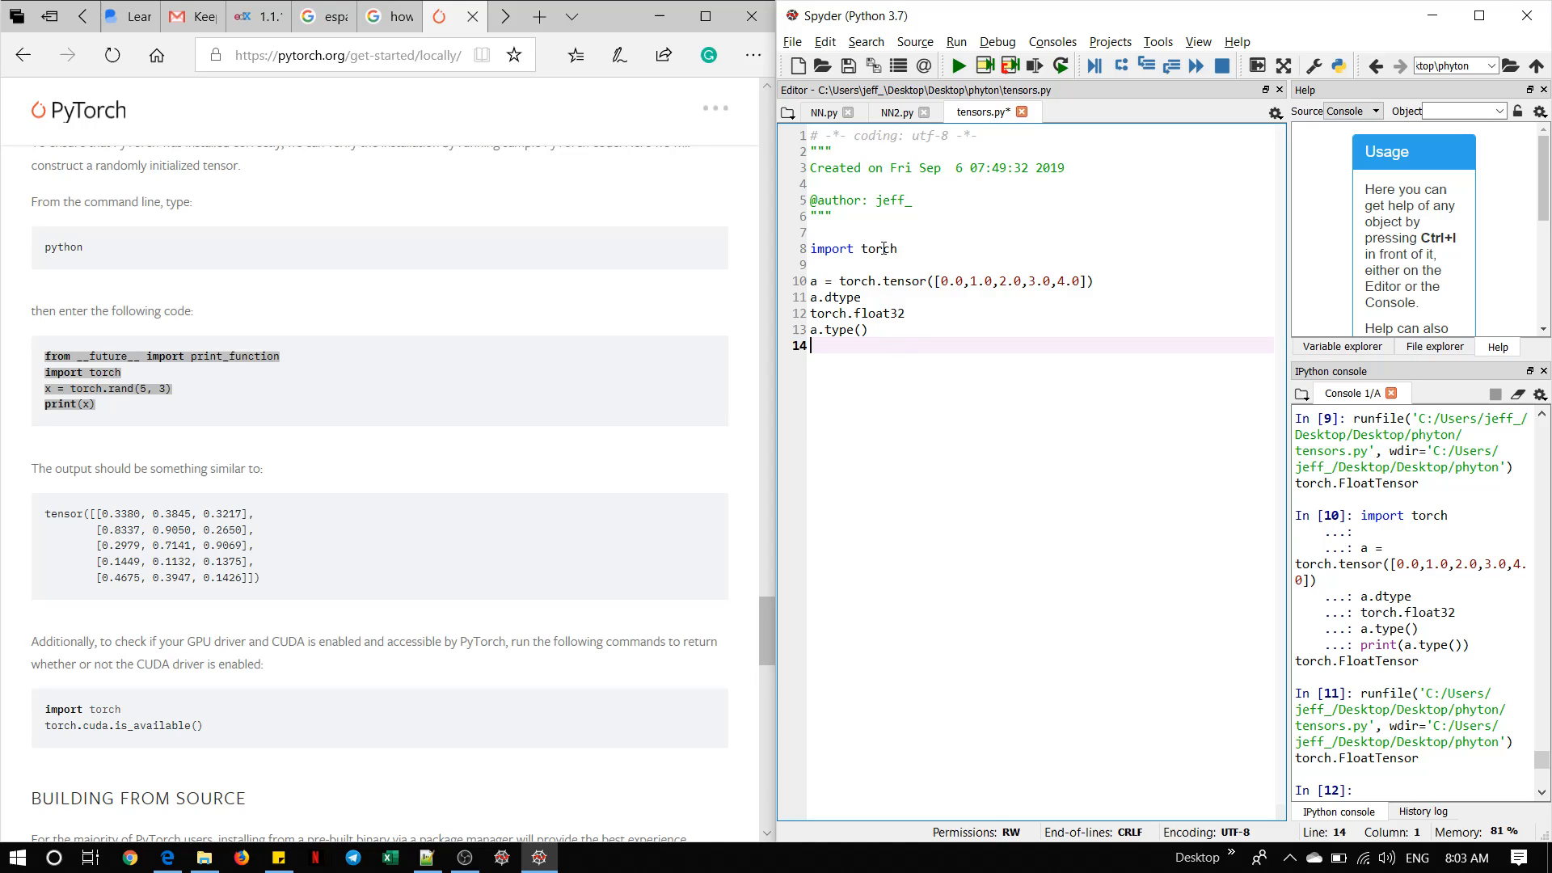
# Step: Select 'torch' and the page address, then scroll PyTorch.org down to the Anaconda 'No CUDA' command
pyautogui.doubleClick(881, 248)
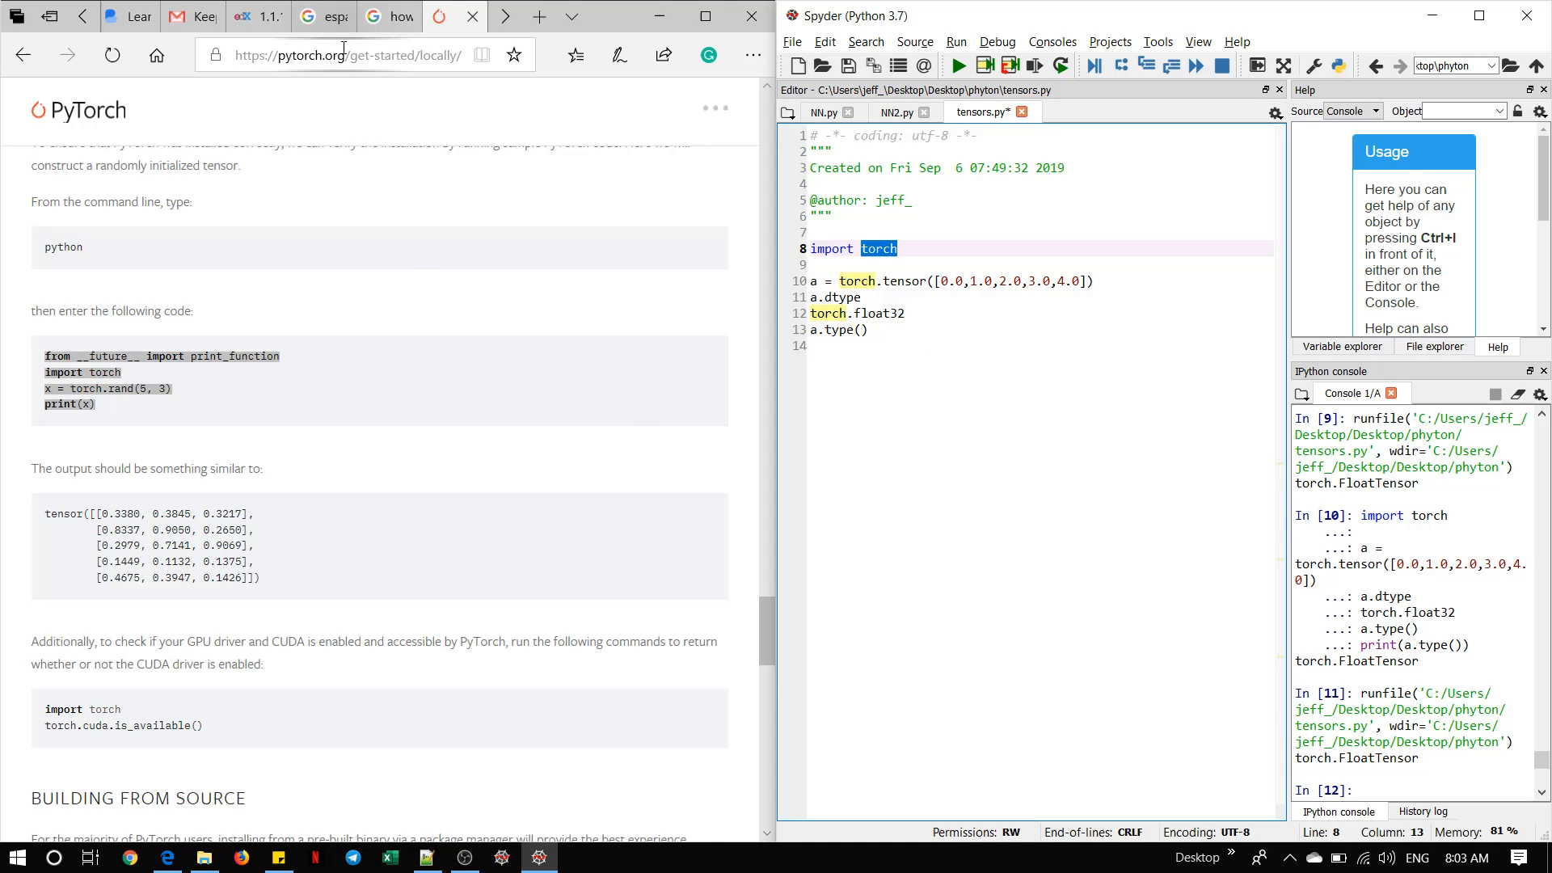
pyautogui.click(346, 54)
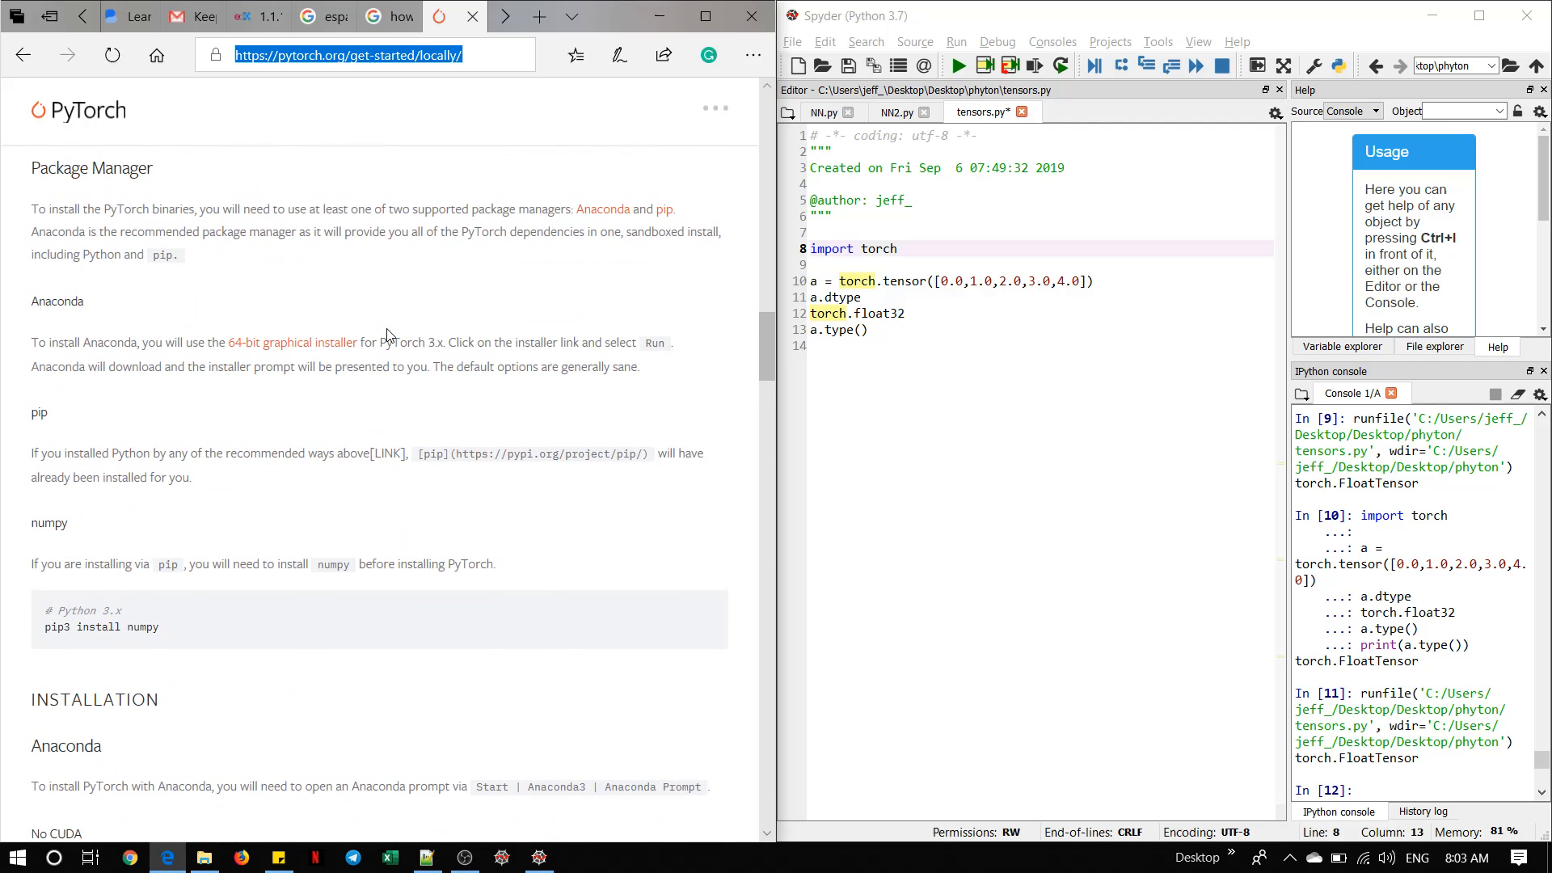
pyautogui.scroll(-3)
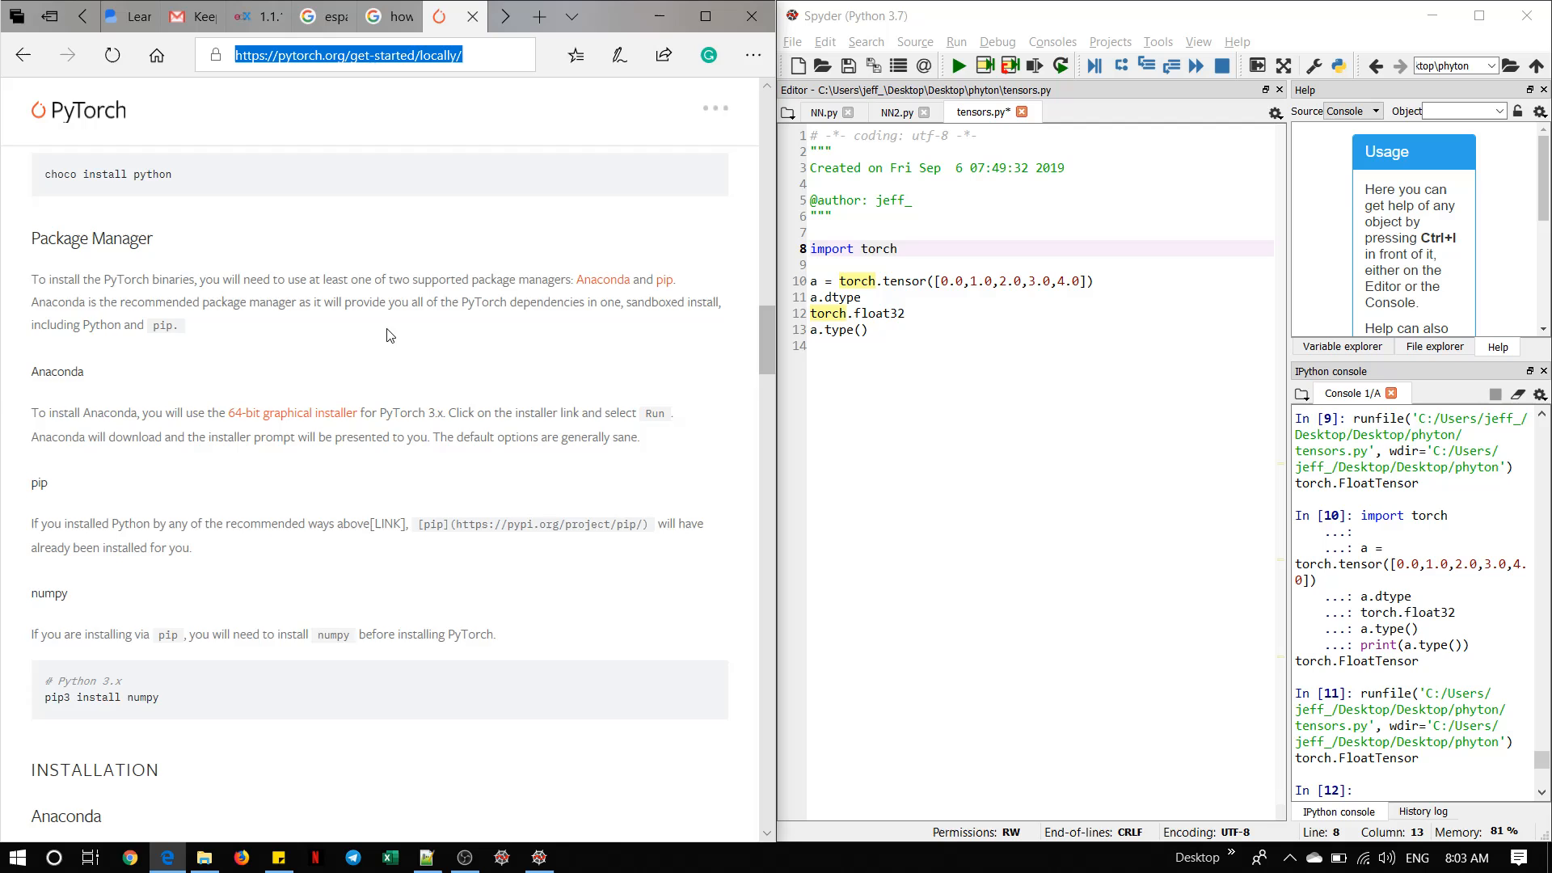
pyautogui.scroll(-3)
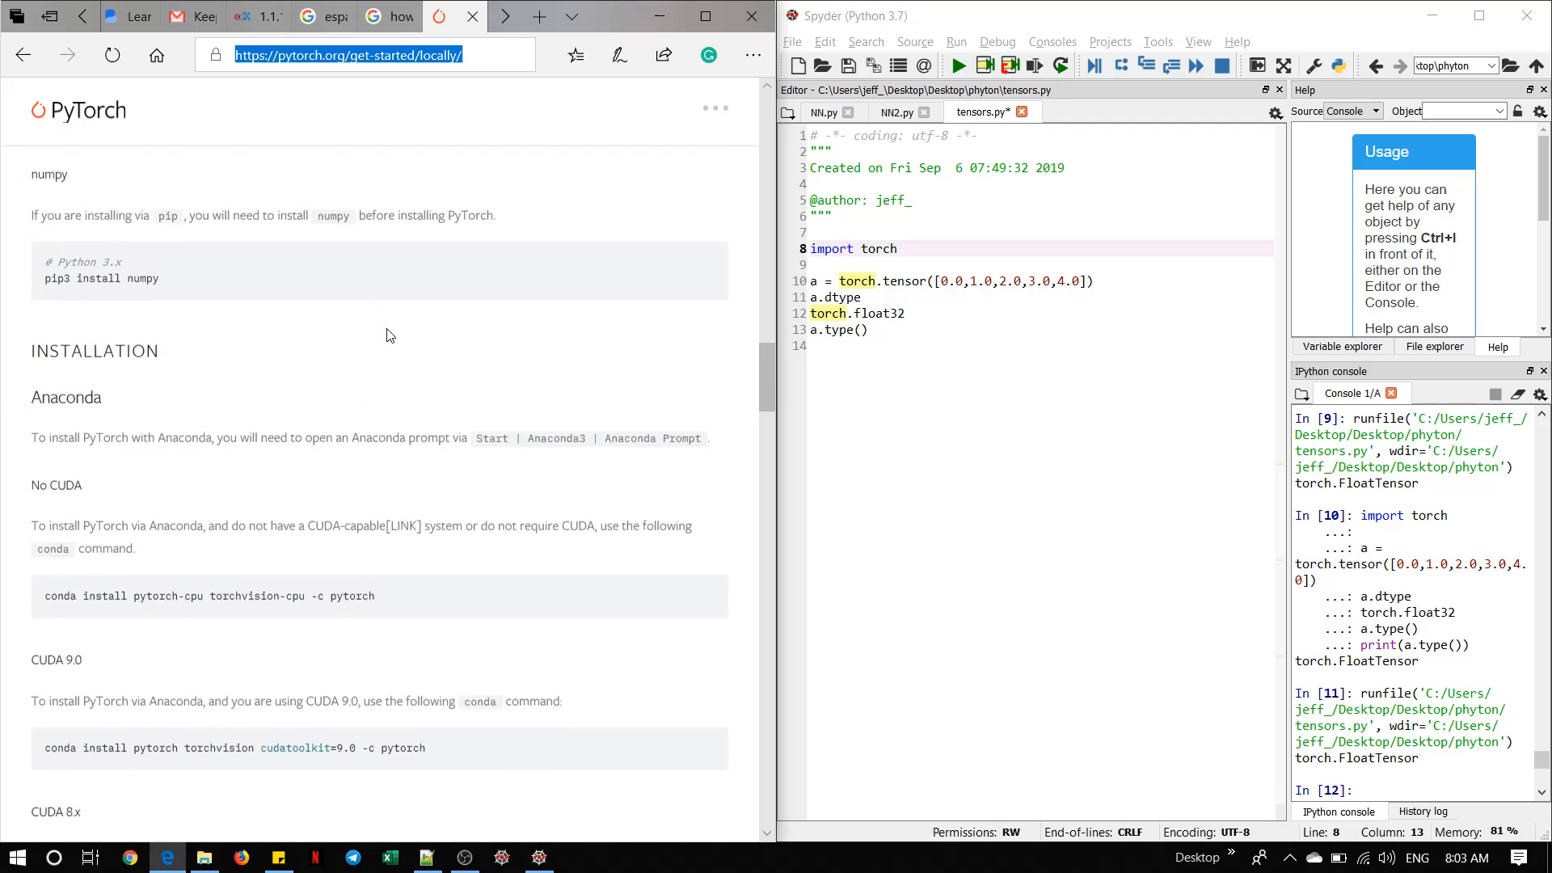
pyautogui.scroll(-3)
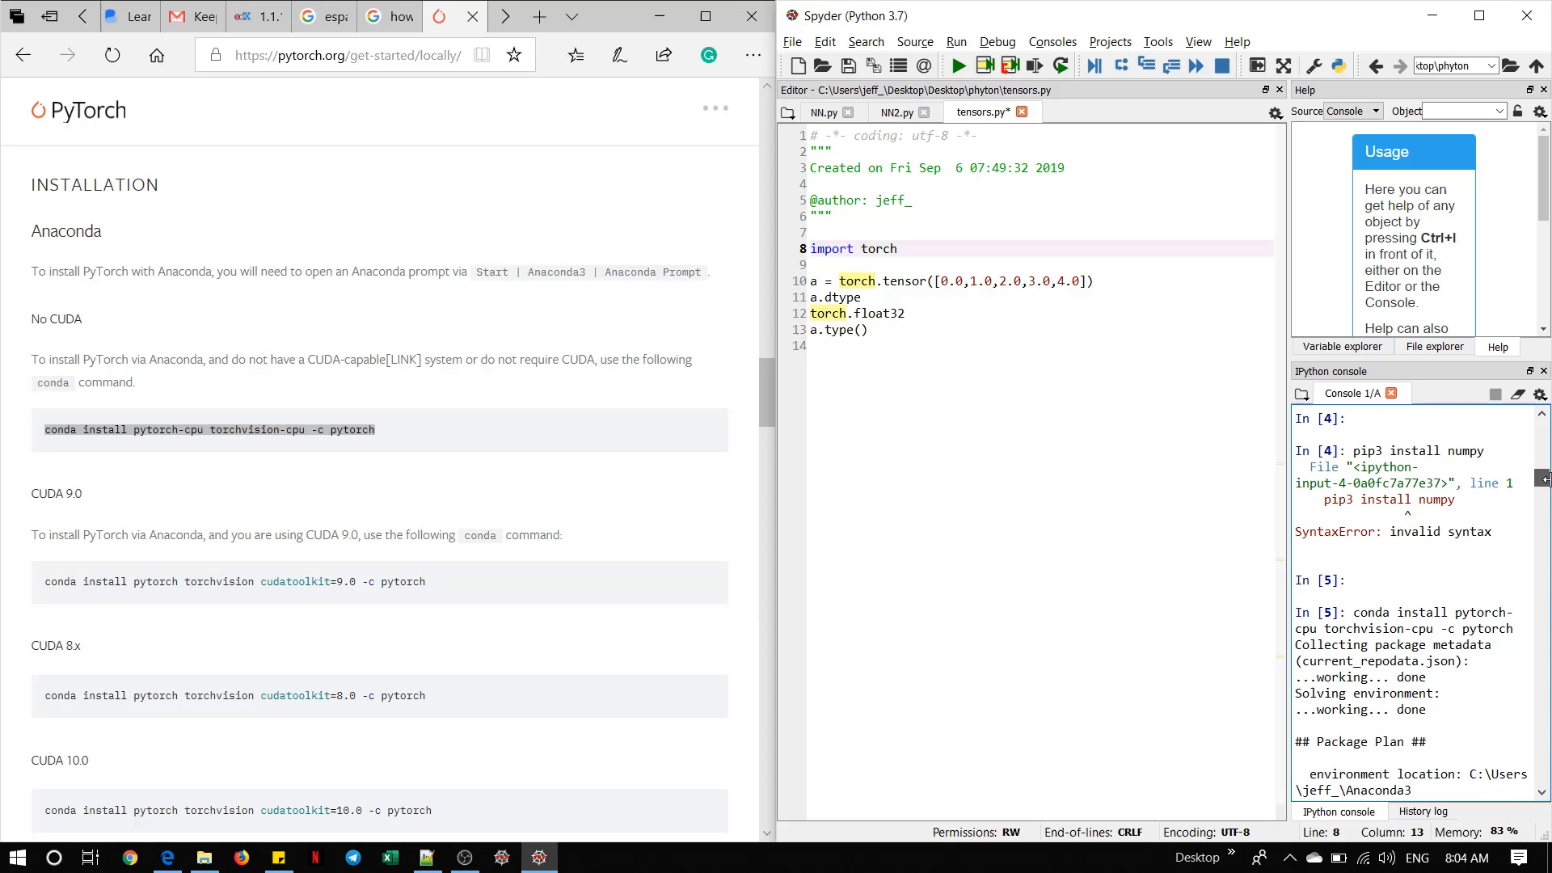
pyautogui.moveTo(1494, 630)
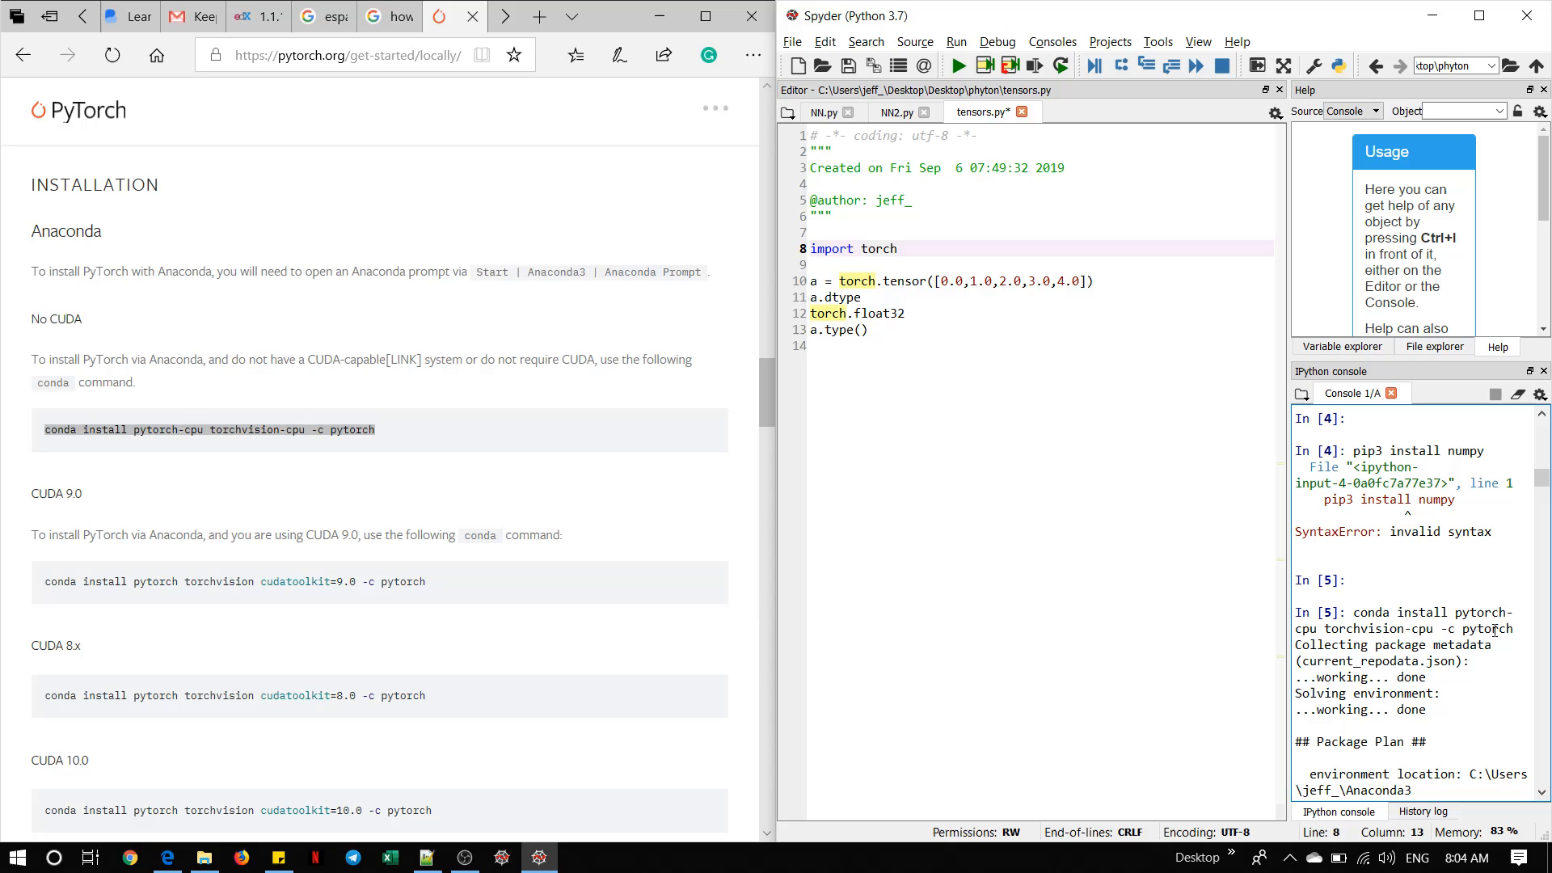
# Step: Scroll the console through the pytorch-cpu install output and the failed __future__ snippet
pyautogui.scroll(-3)
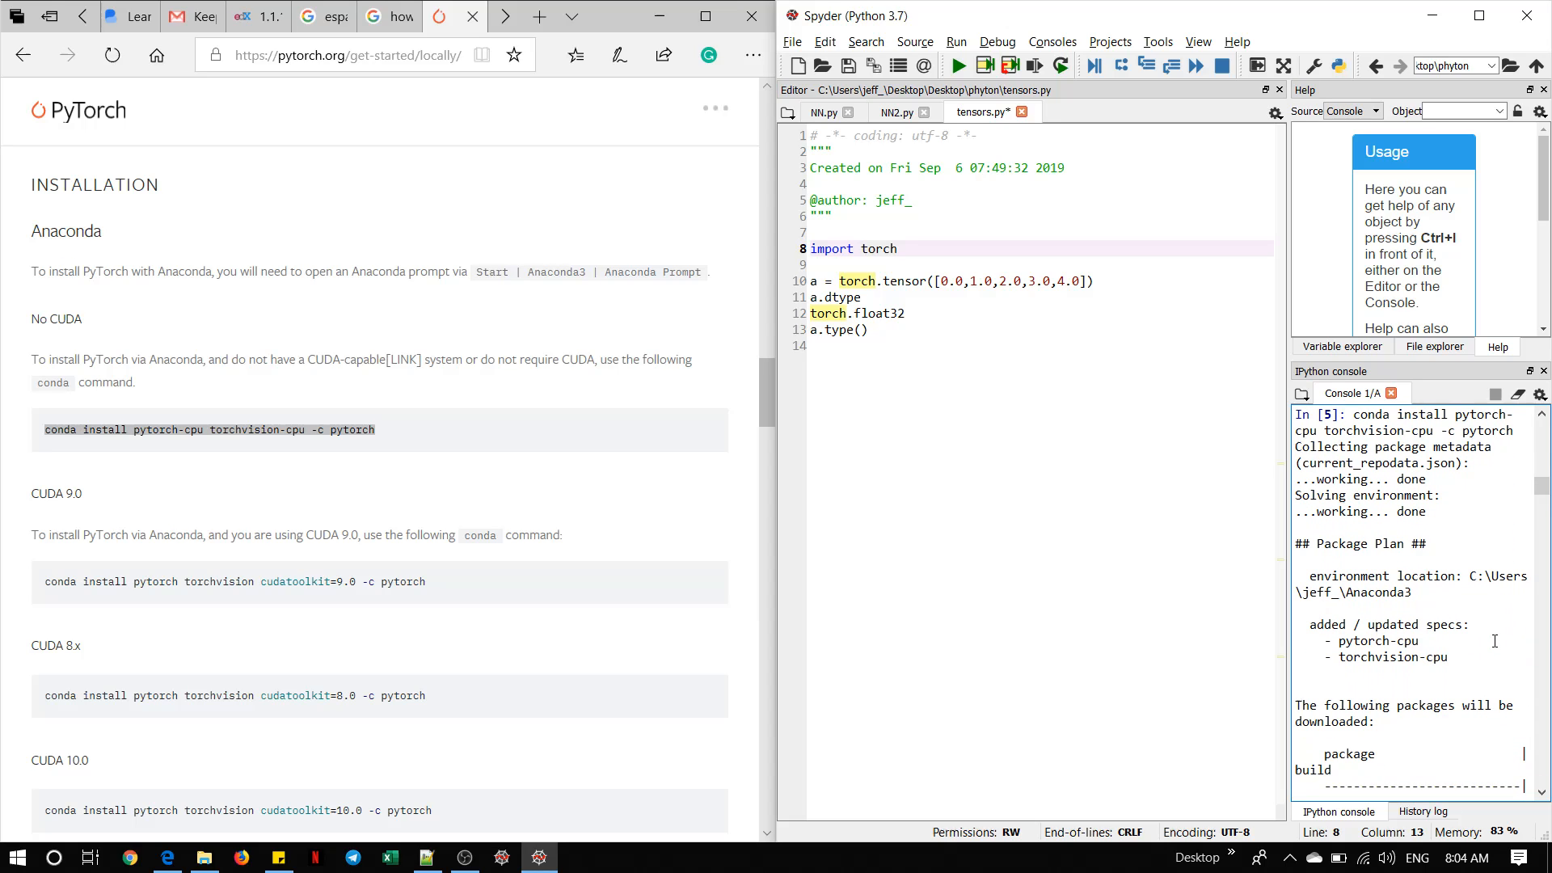
pyautogui.scroll(-3)
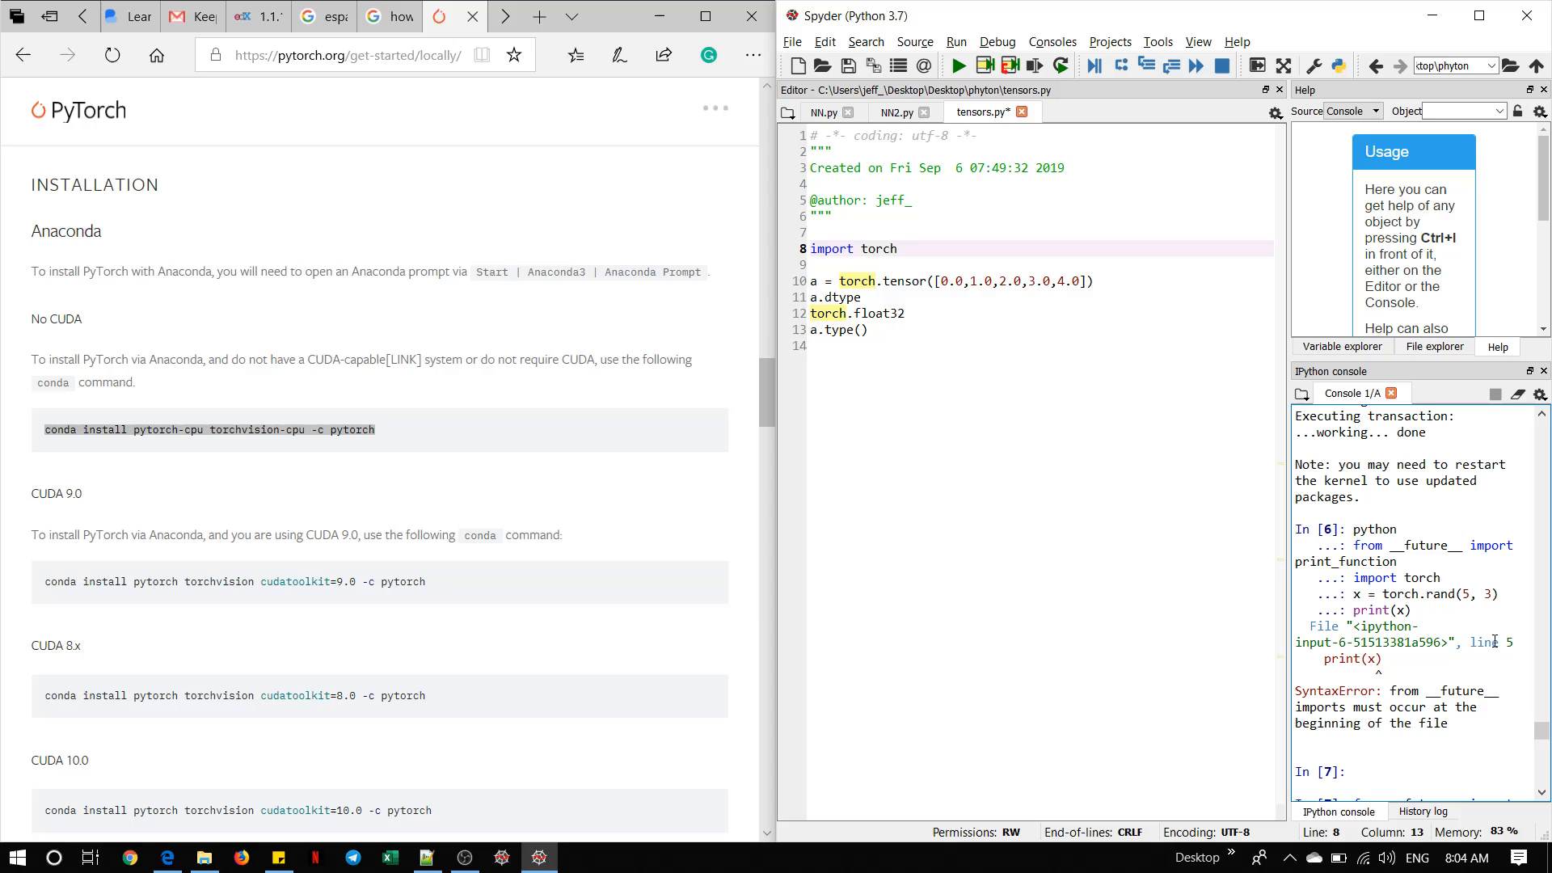
# Step: Scroll to Verification and select the four-line from __future__ ... print(x) tensor code
pyautogui.scroll(-3)
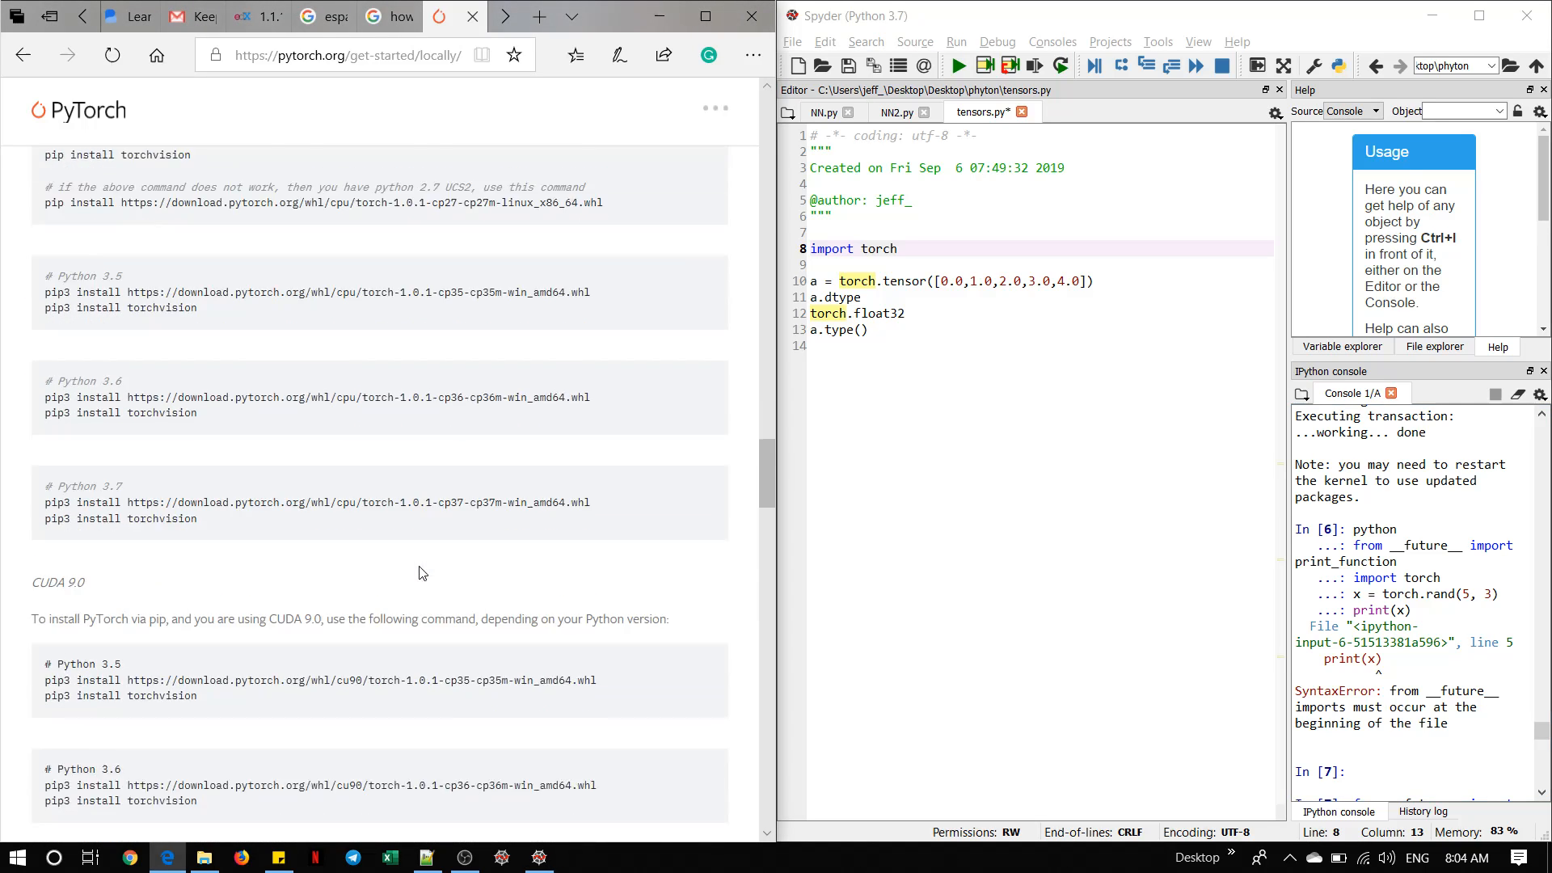
pyautogui.scroll(-3)
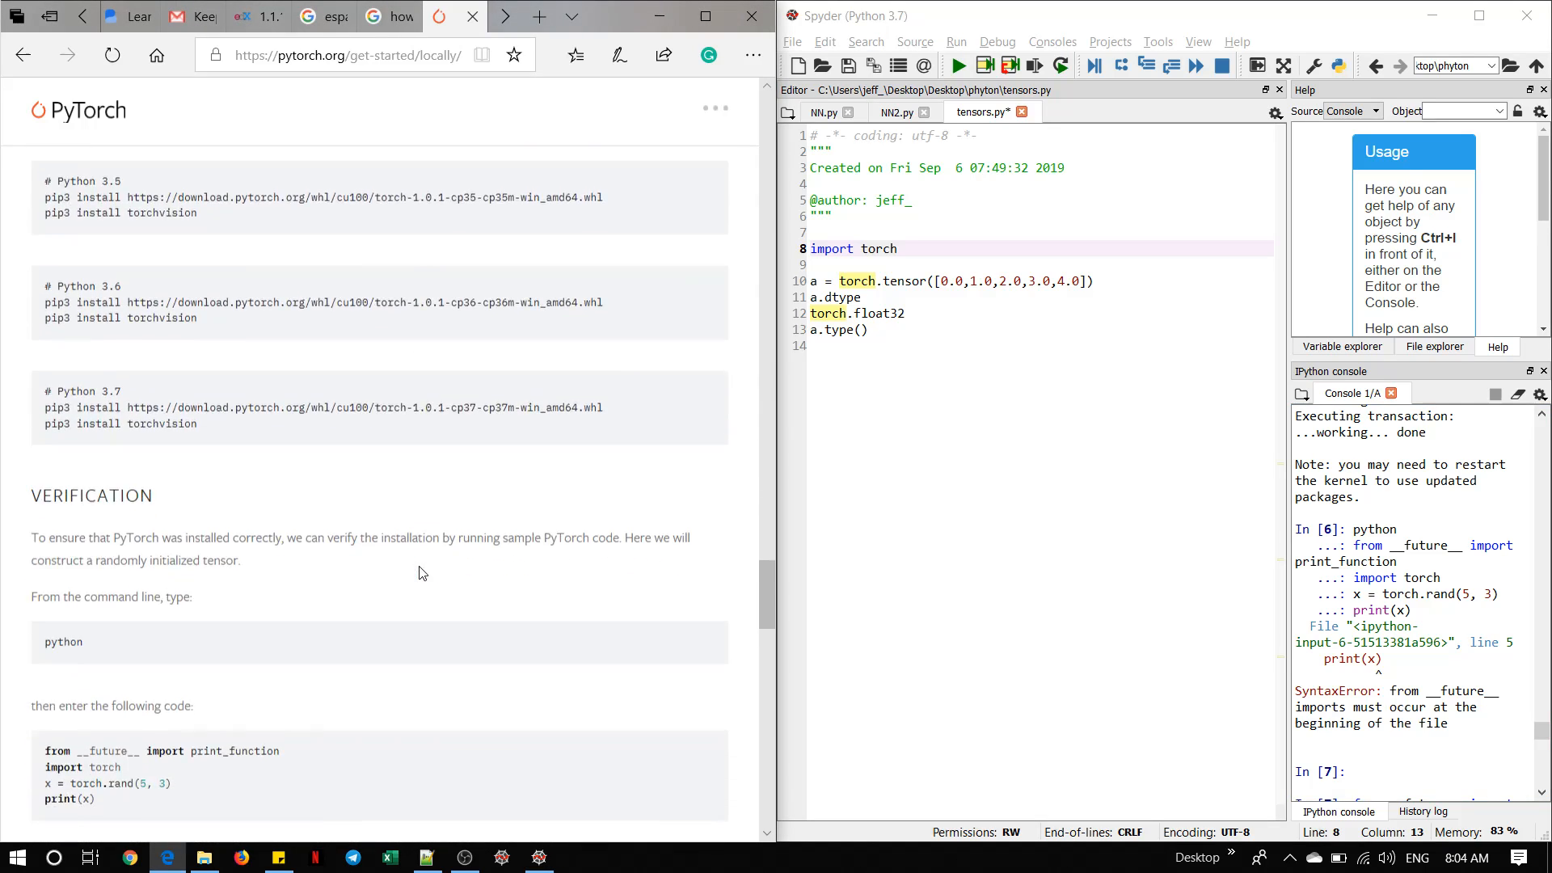
pyautogui.scroll(-3)
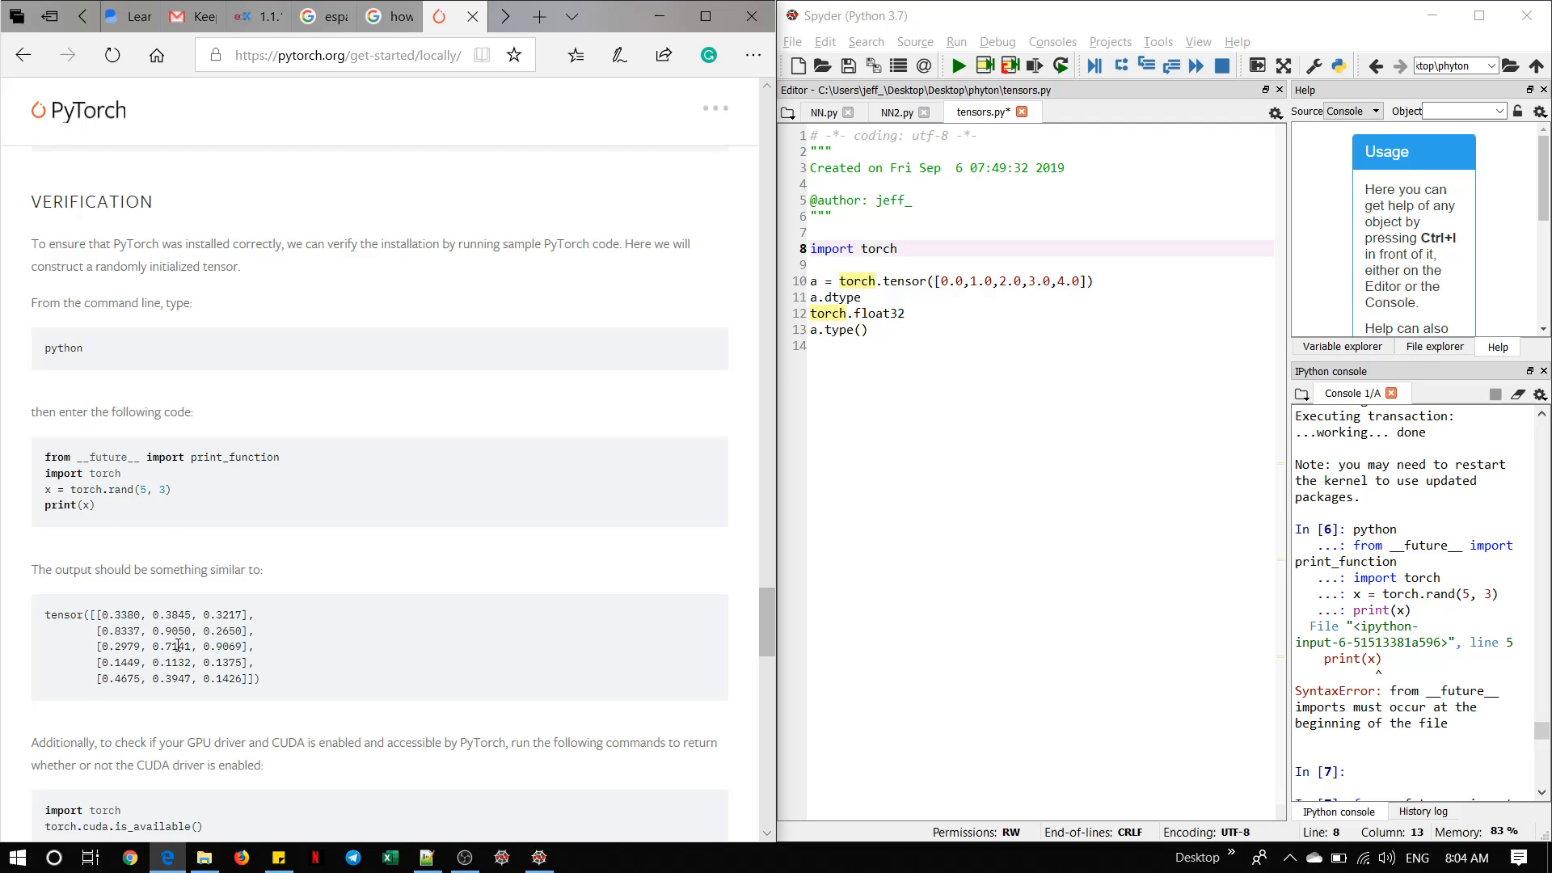
pyautogui.moveTo(46, 456); pyautogui.dragTo(96, 505)
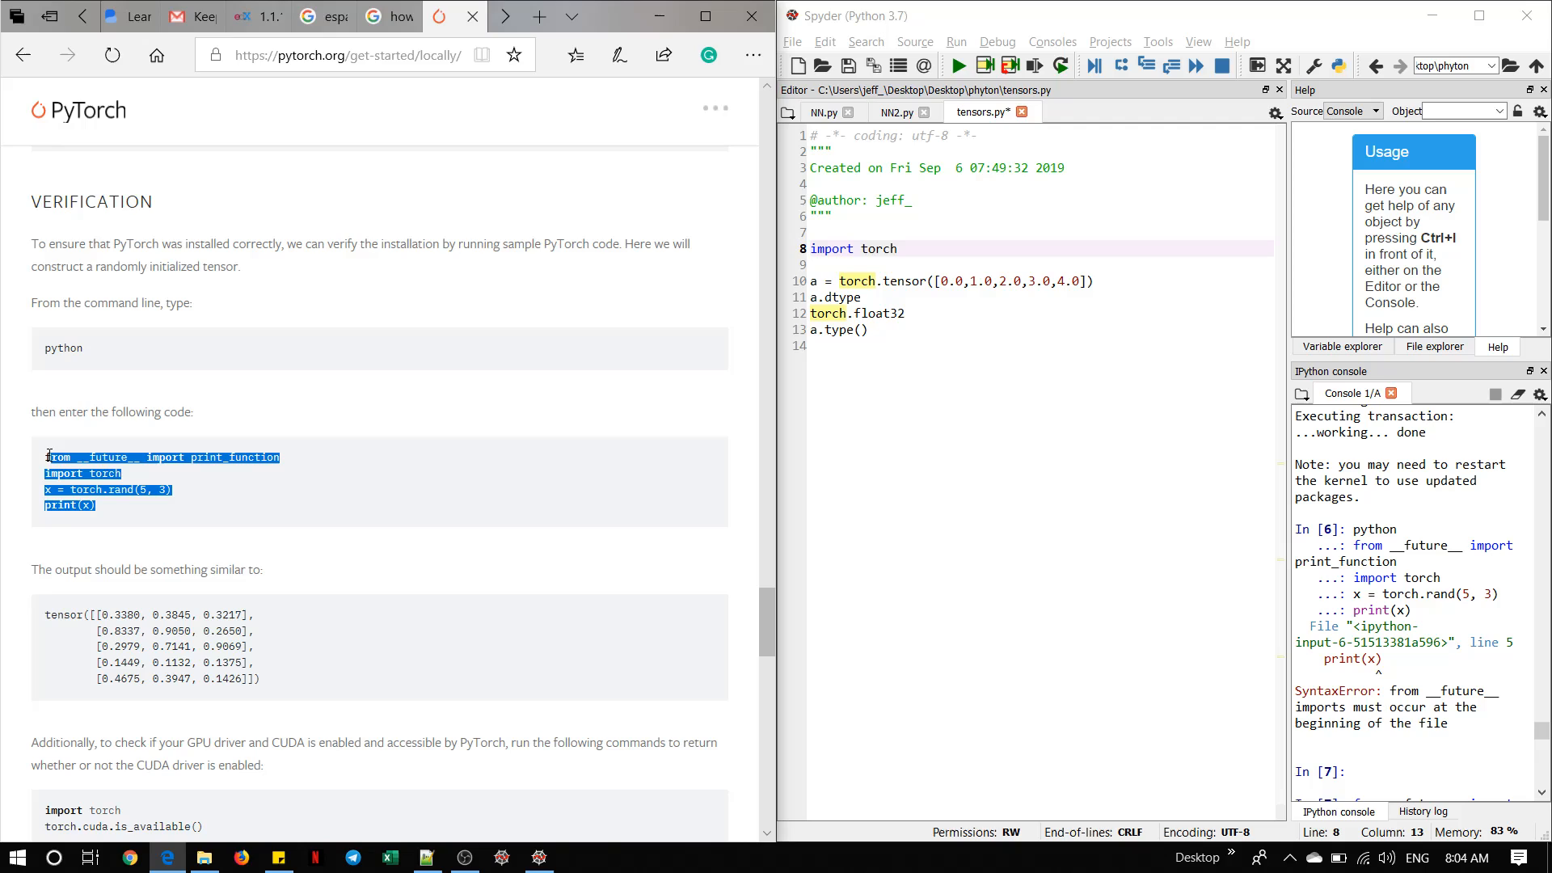
pyautogui.moveTo(81, 492)
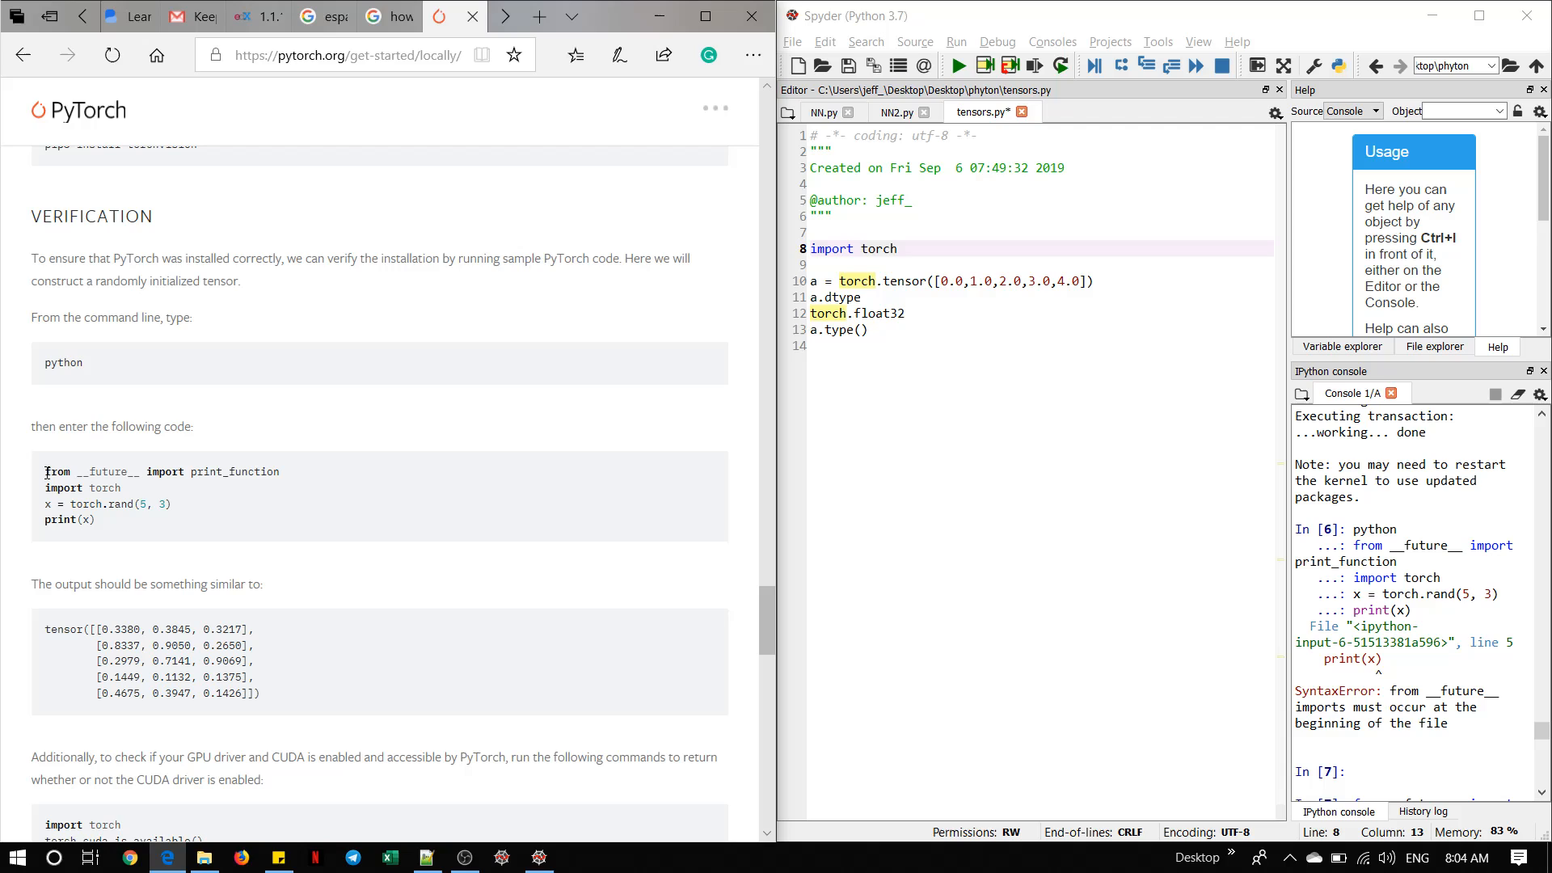
pyautogui.moveTo(45, 471); pyautogui.dragTo(97, 519)
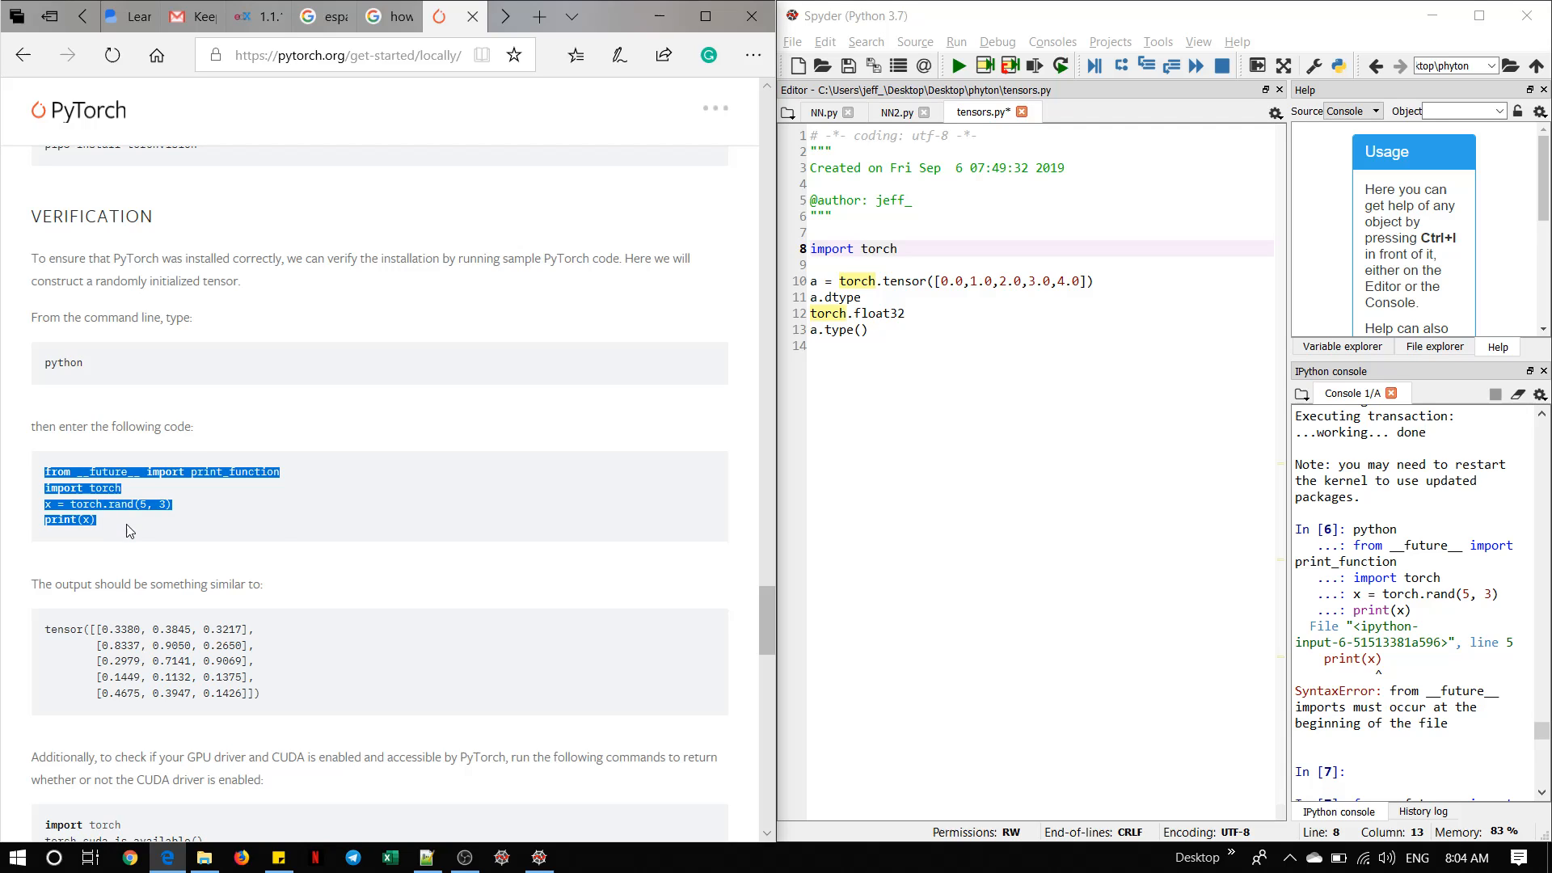
# Step: Put the torch.rand(5, 3) snippet in the console and scroll the page toward CUDA
pyautogui.click(960, 65)
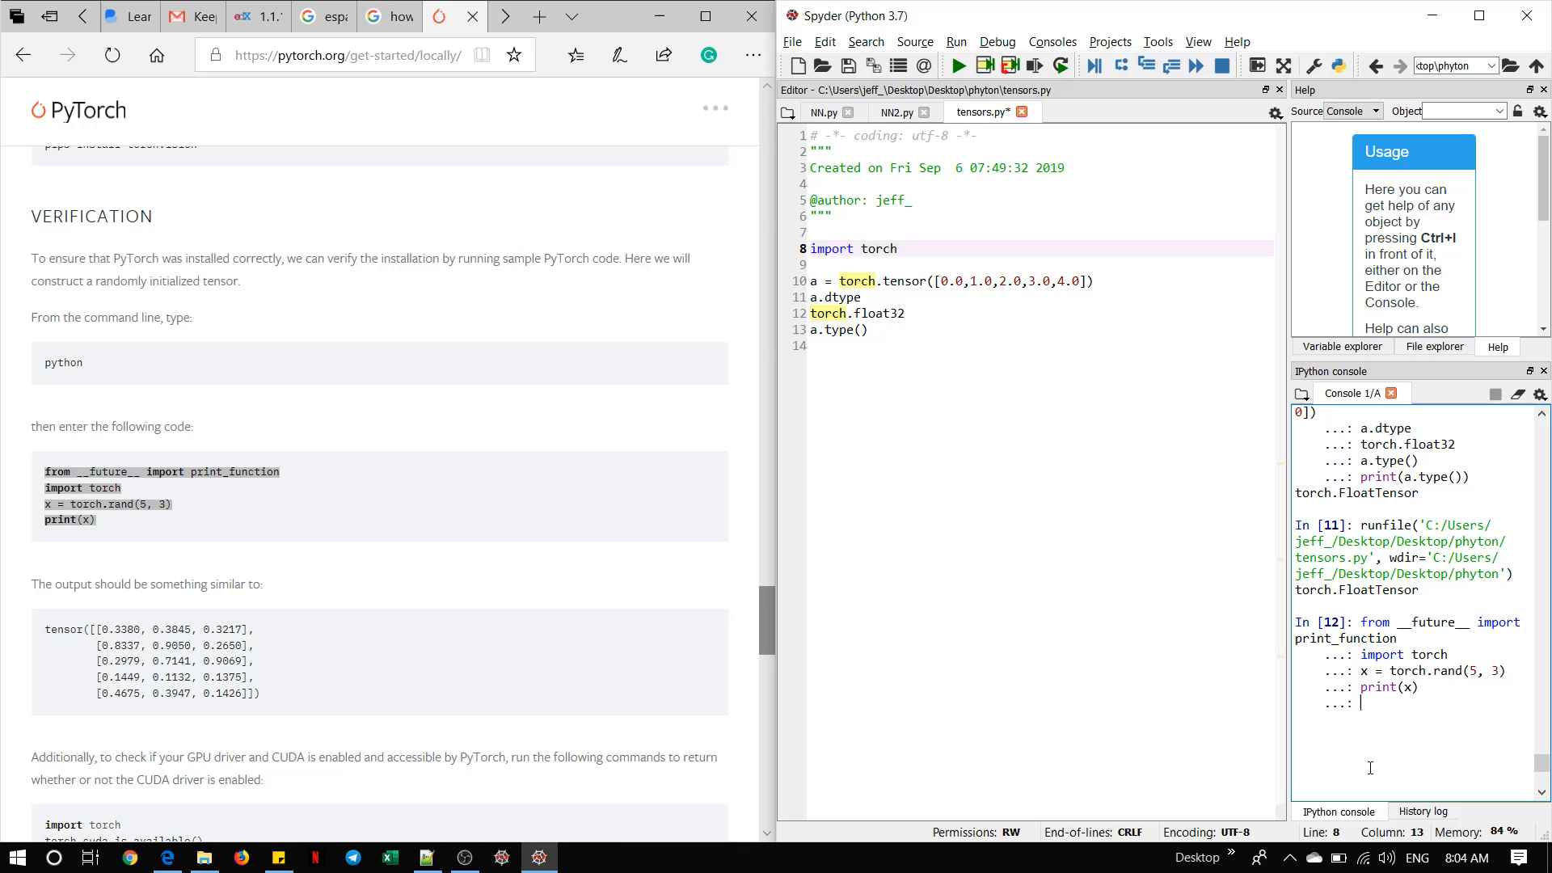
pyautogui.moveTo(346, 542)
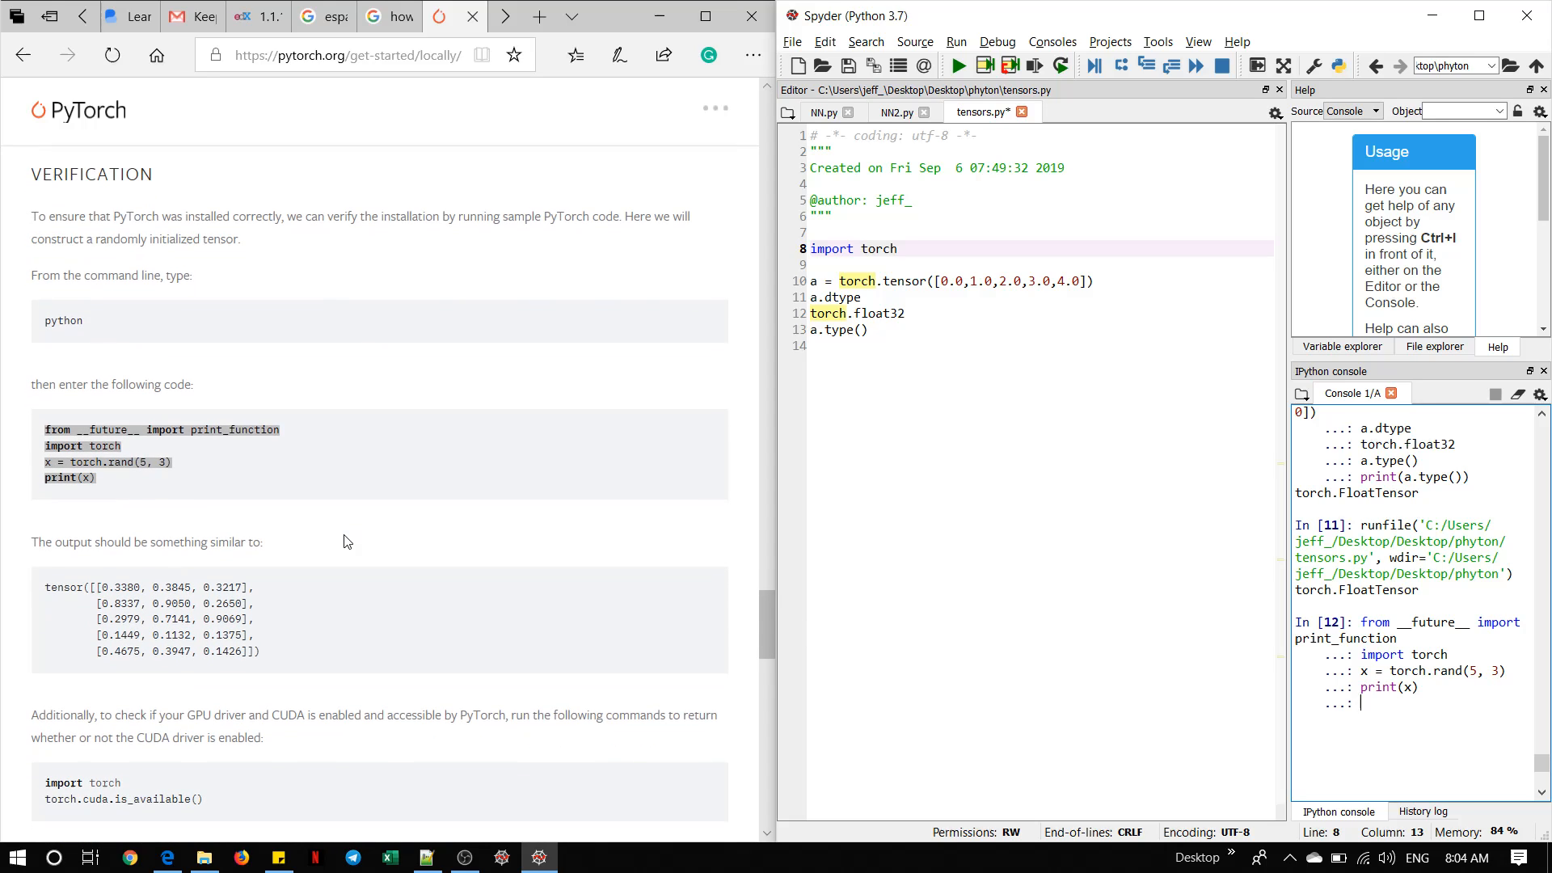
pyautogui.scroll(-3)
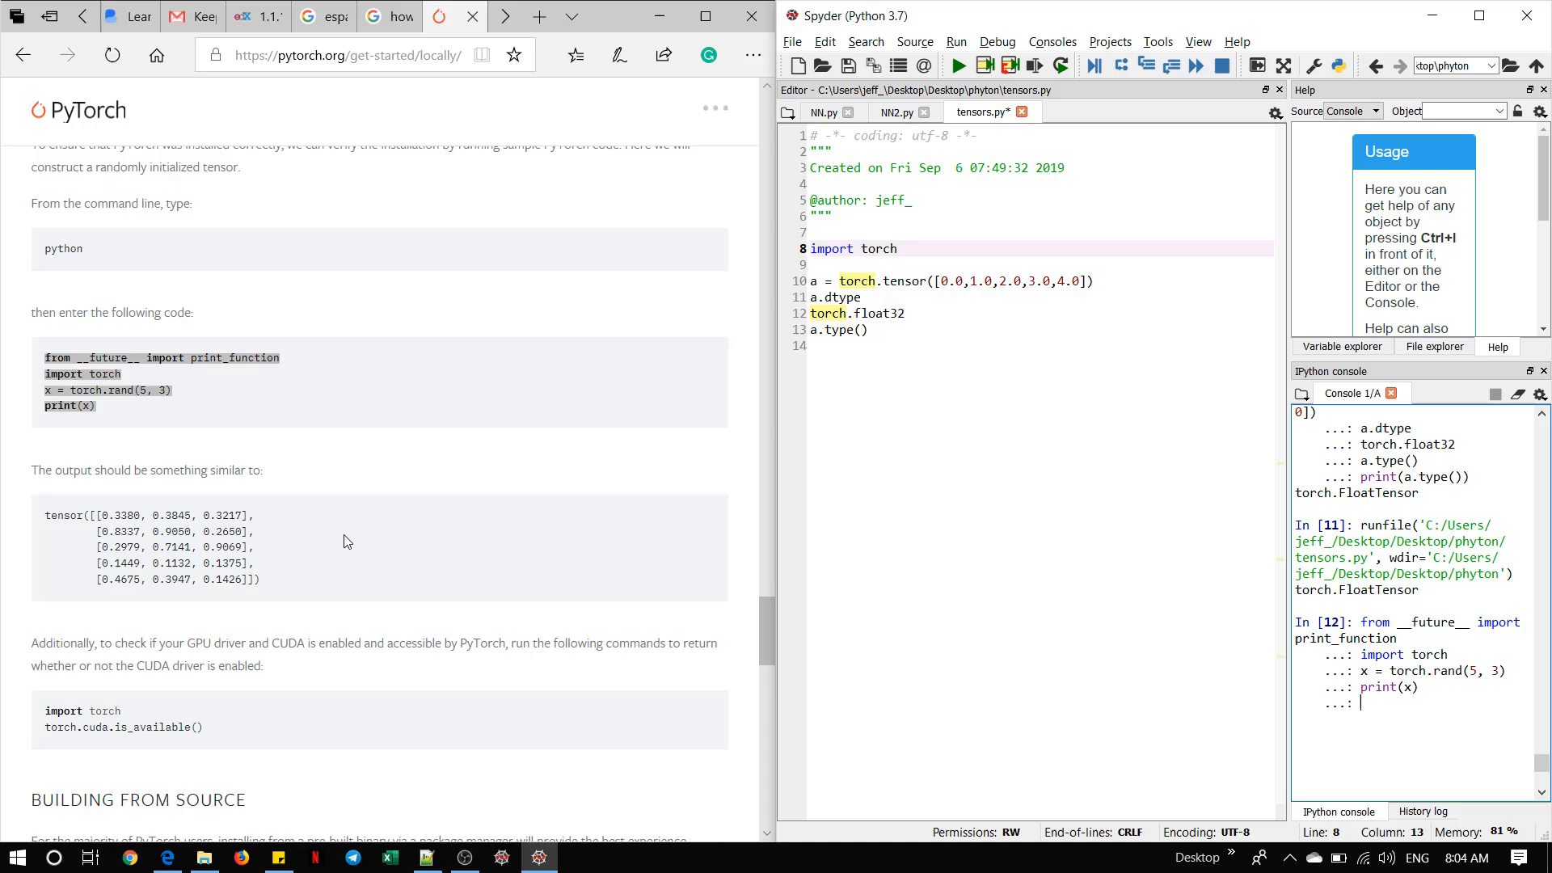
pyautogui.scroll(-3)
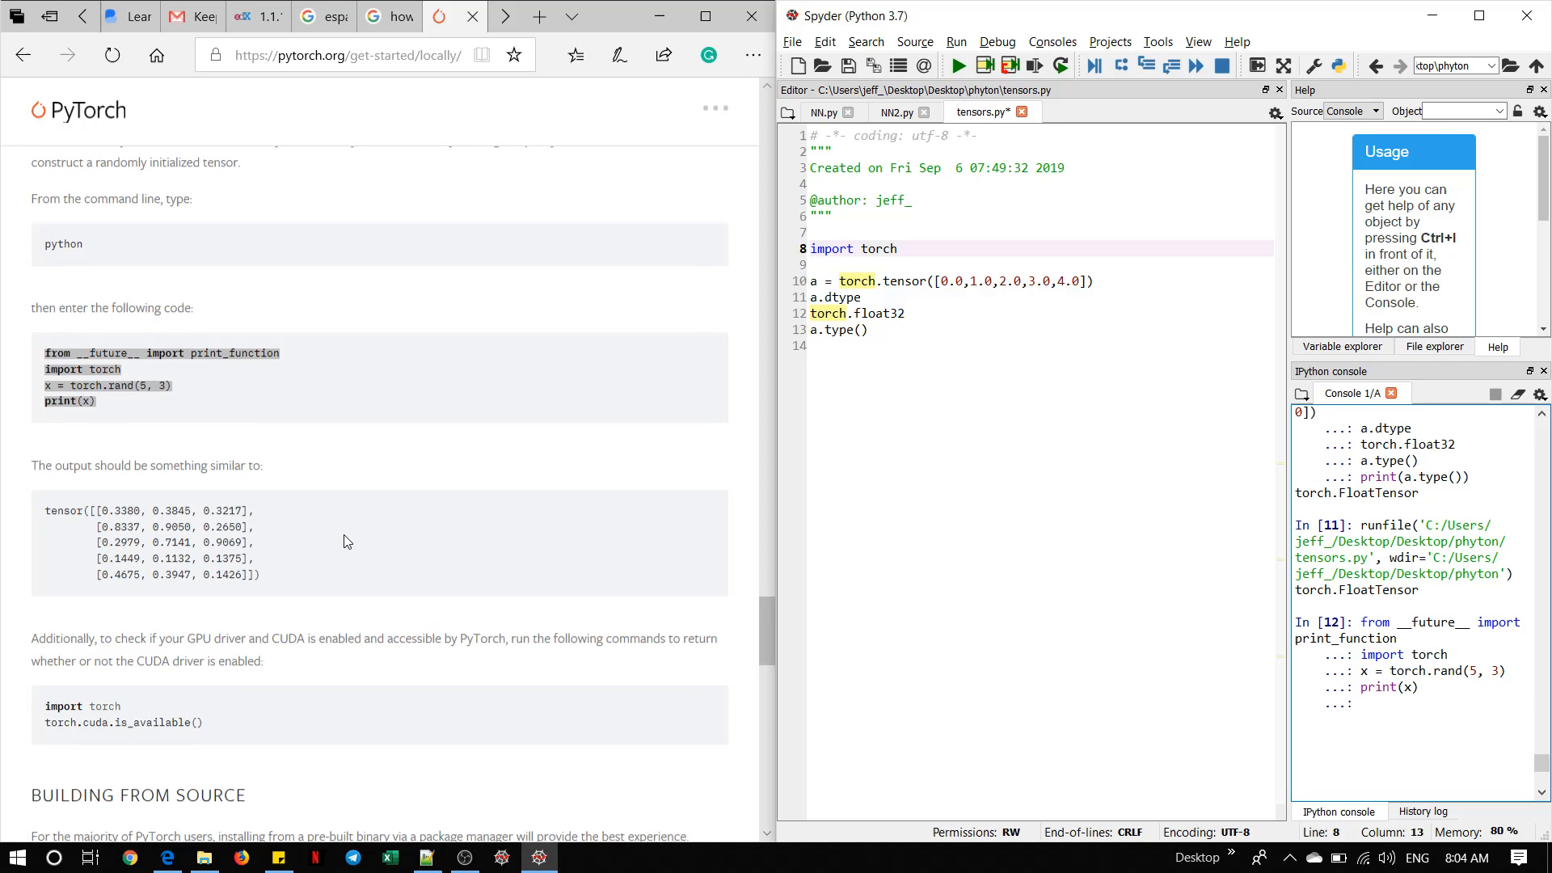
pyautogui.scroll(-3)
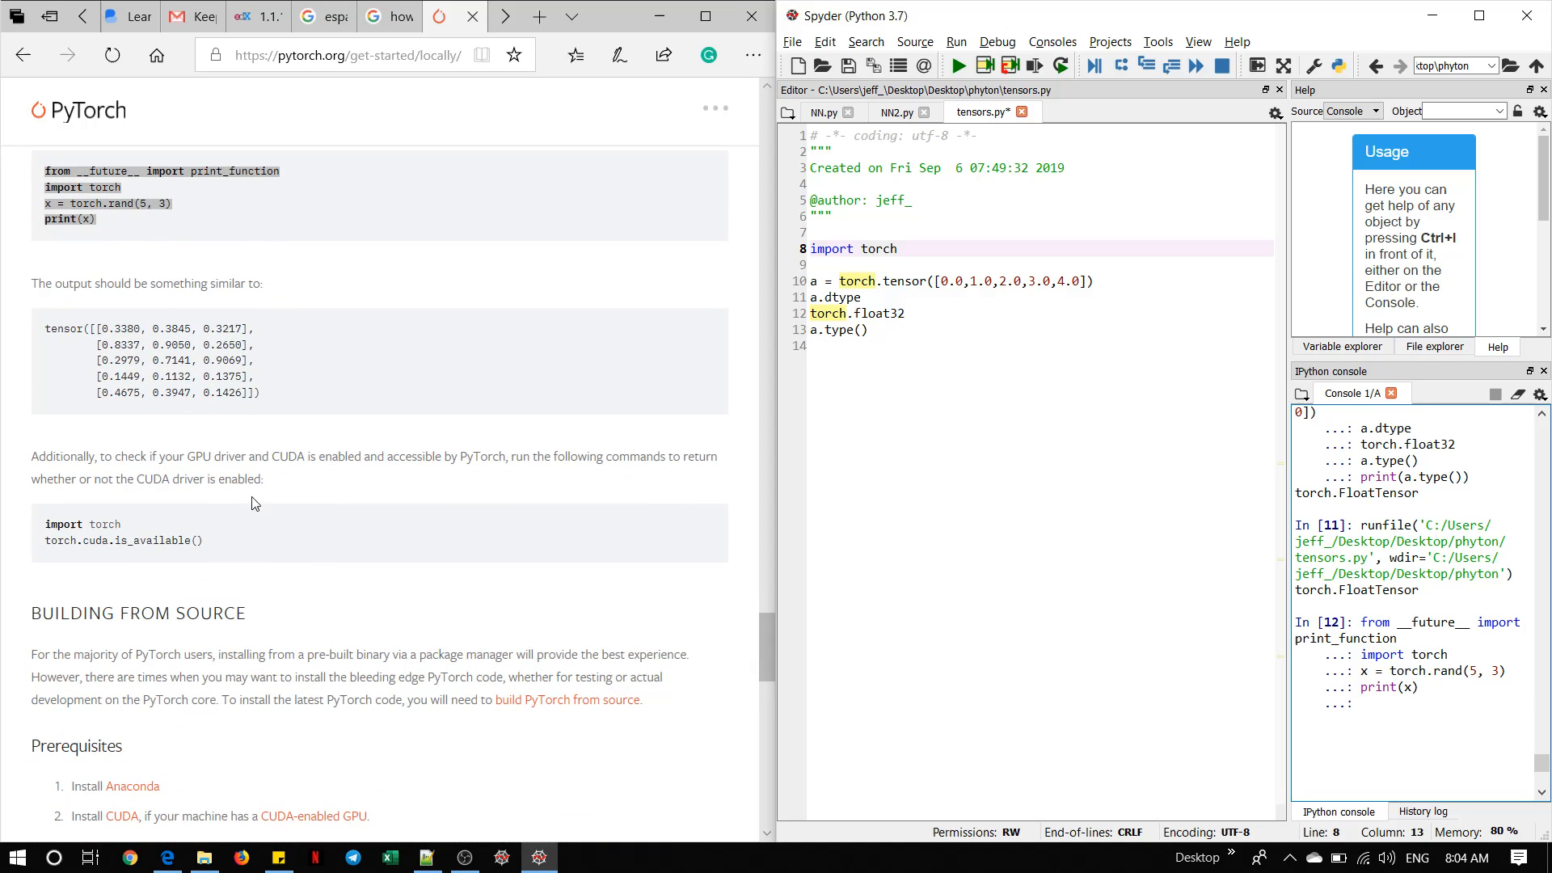
pyautogui.moveTo(322, 512)
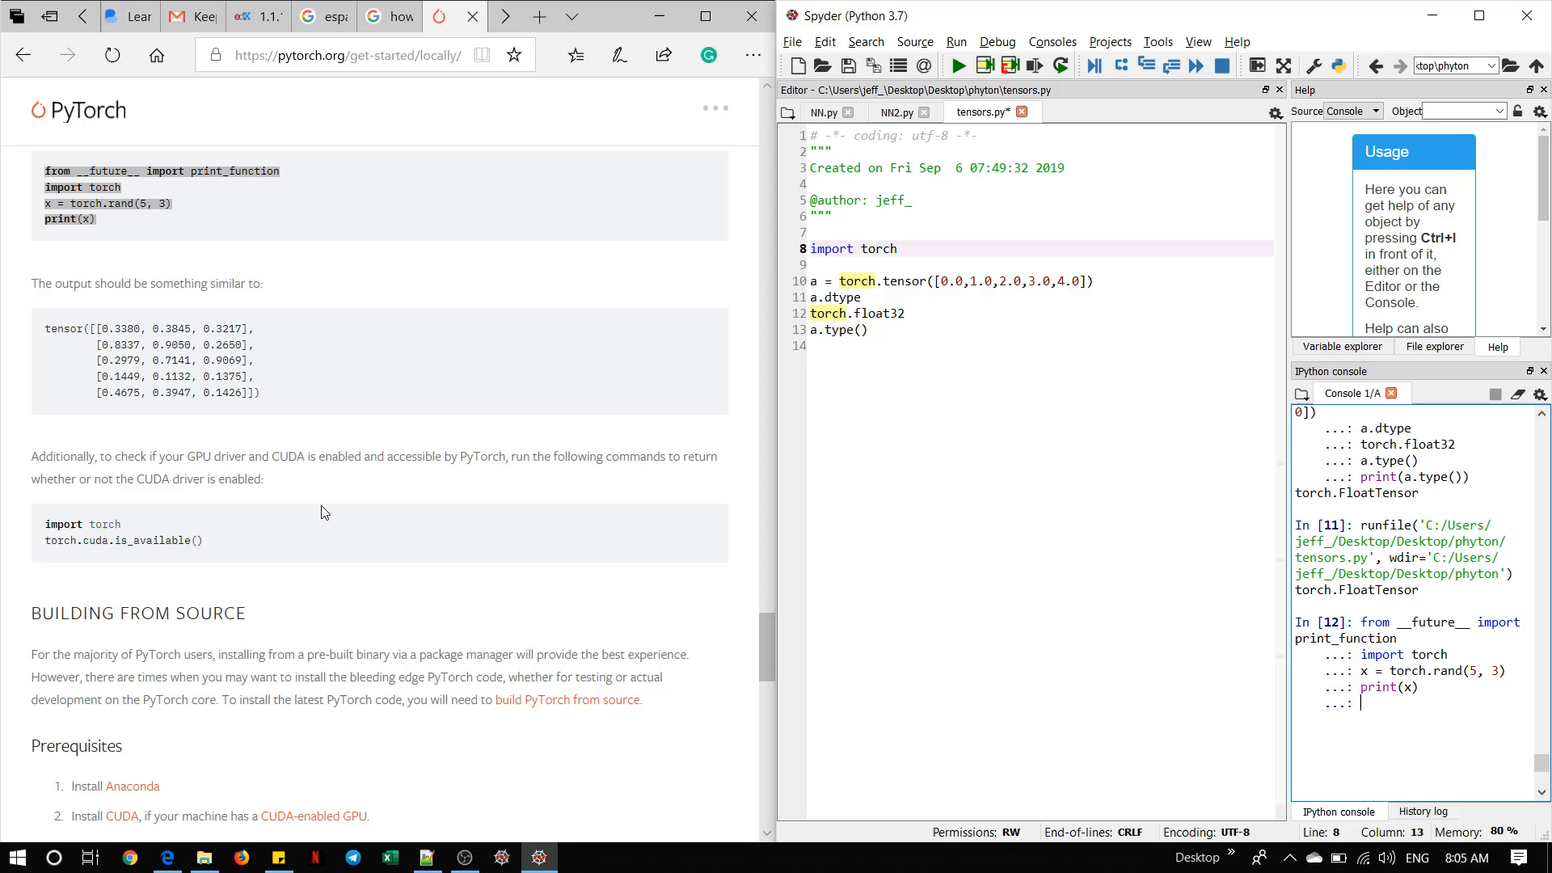
pyautogui.moveTo(306, 519)
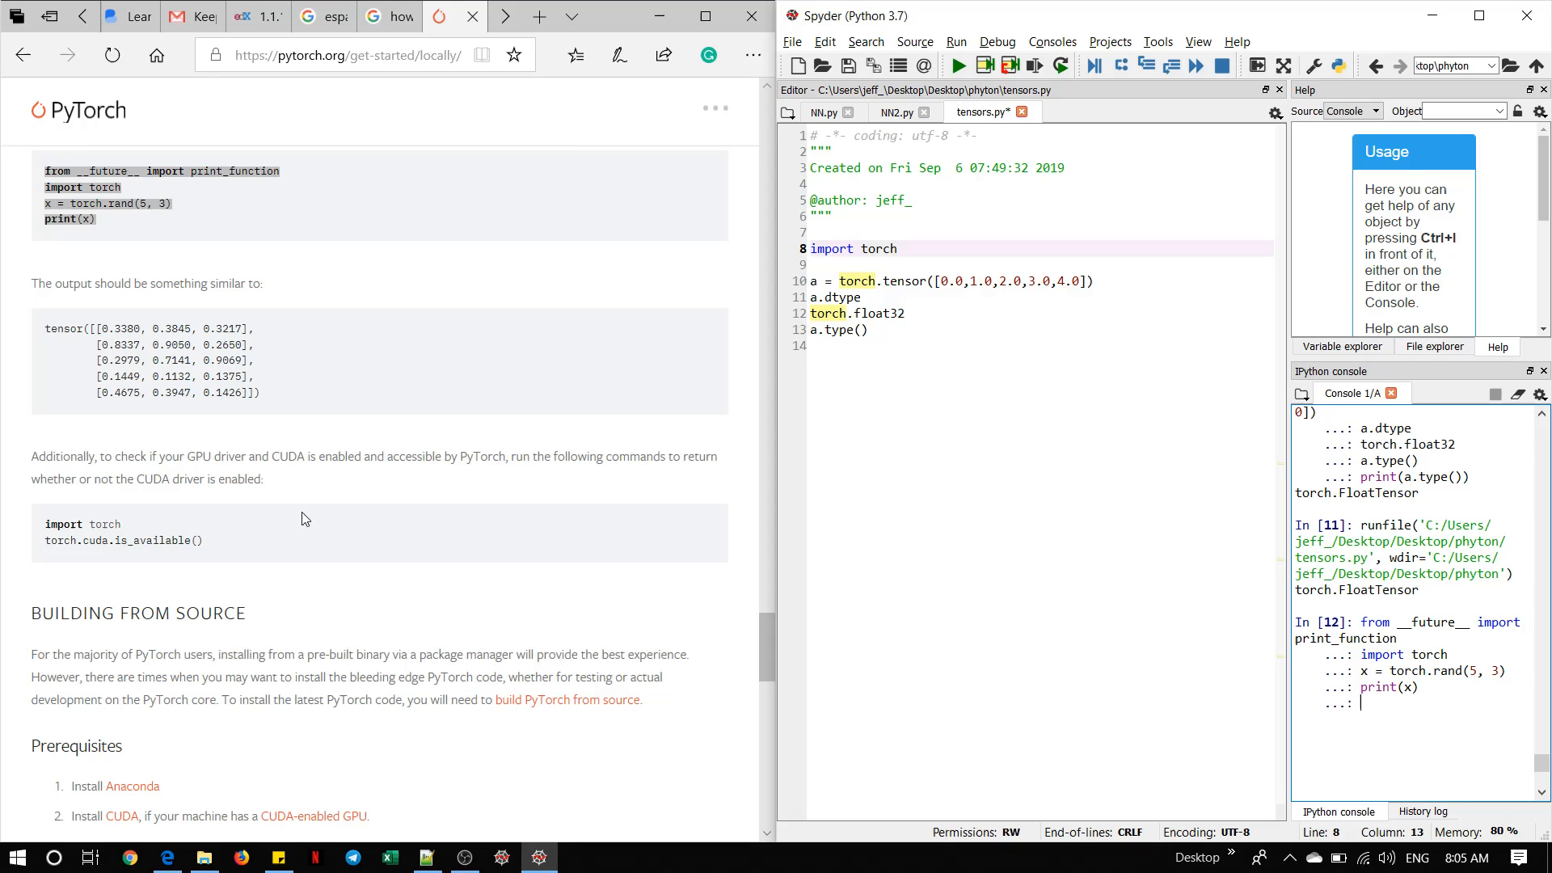
# Step: Copy the two-line torch.cuda.is_available() check and run it in the console, returning False
pyautogui.moveTo(78, 524); pyautogui.dragTo(206, 540)
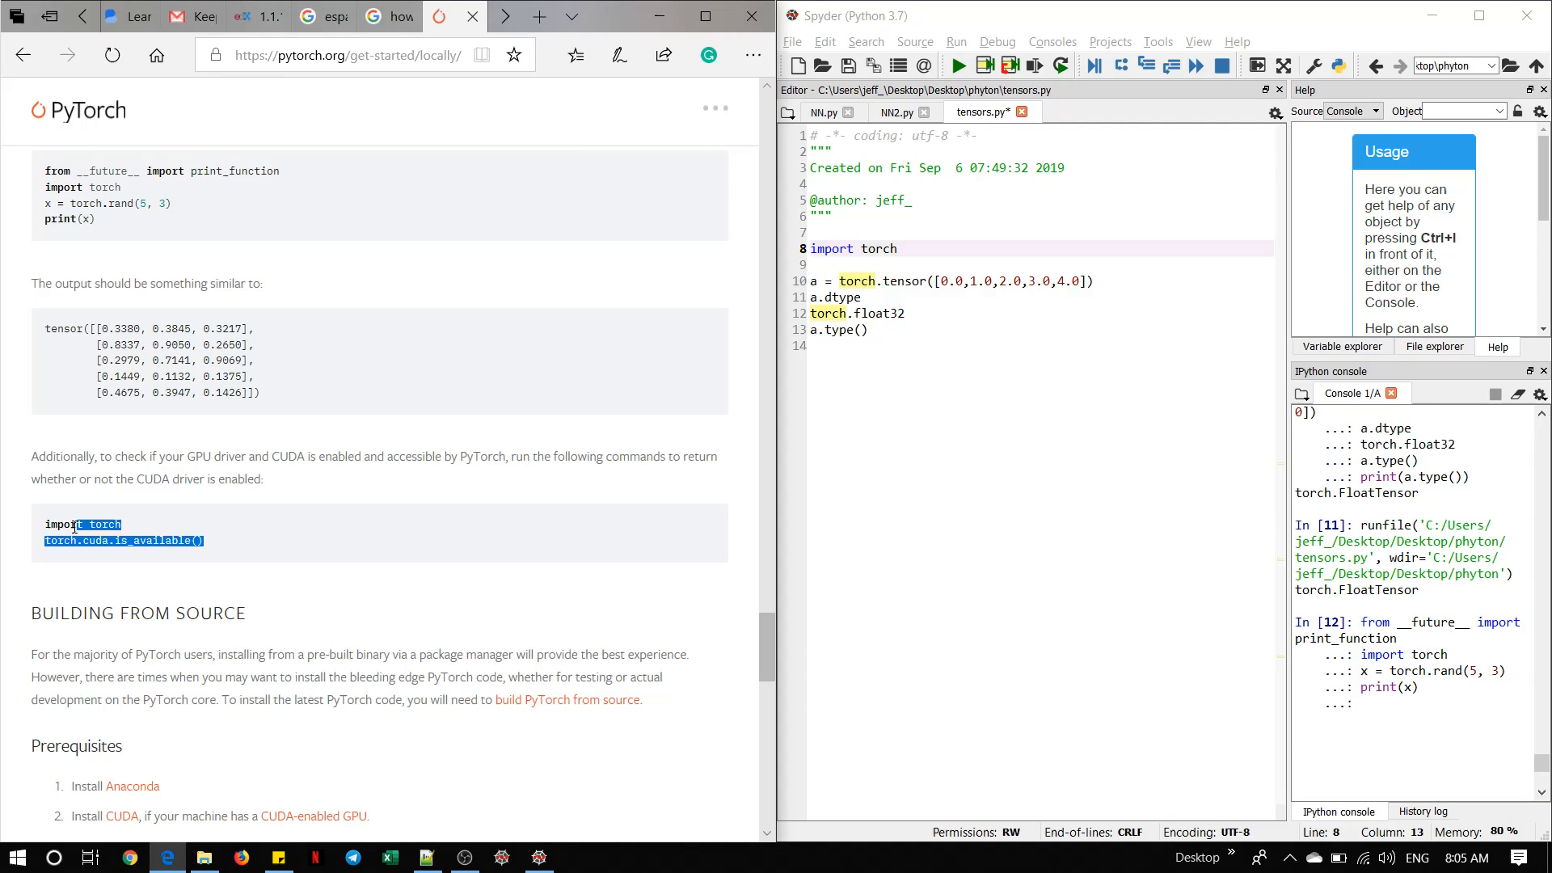
pyautogui.click(245, 557)
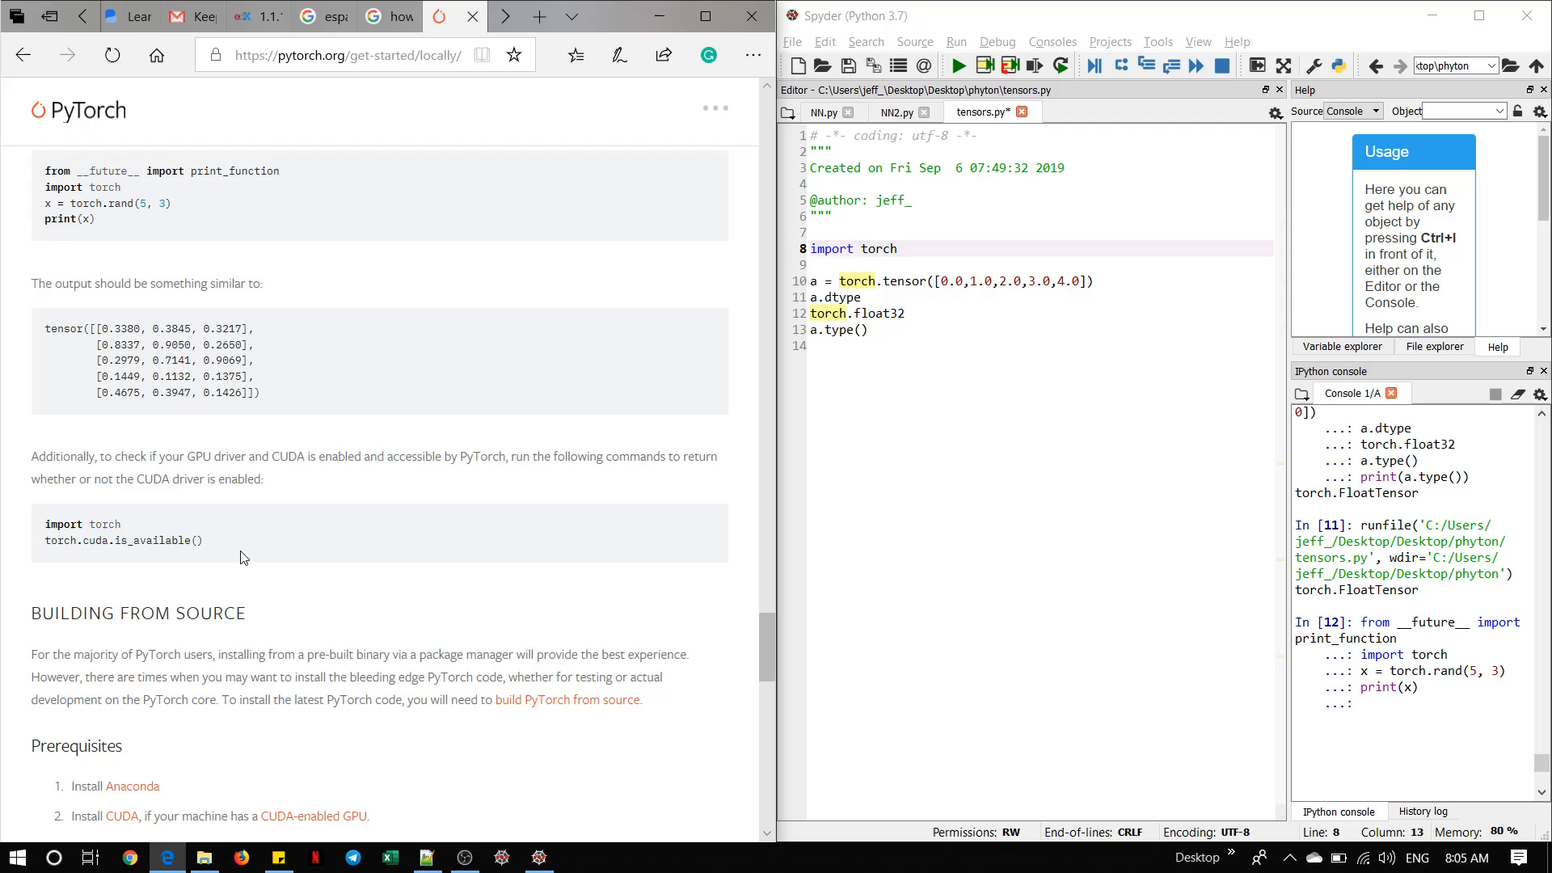
pyautogui.moveTo(44, 524); pyautogui.dragTo(205, 540)
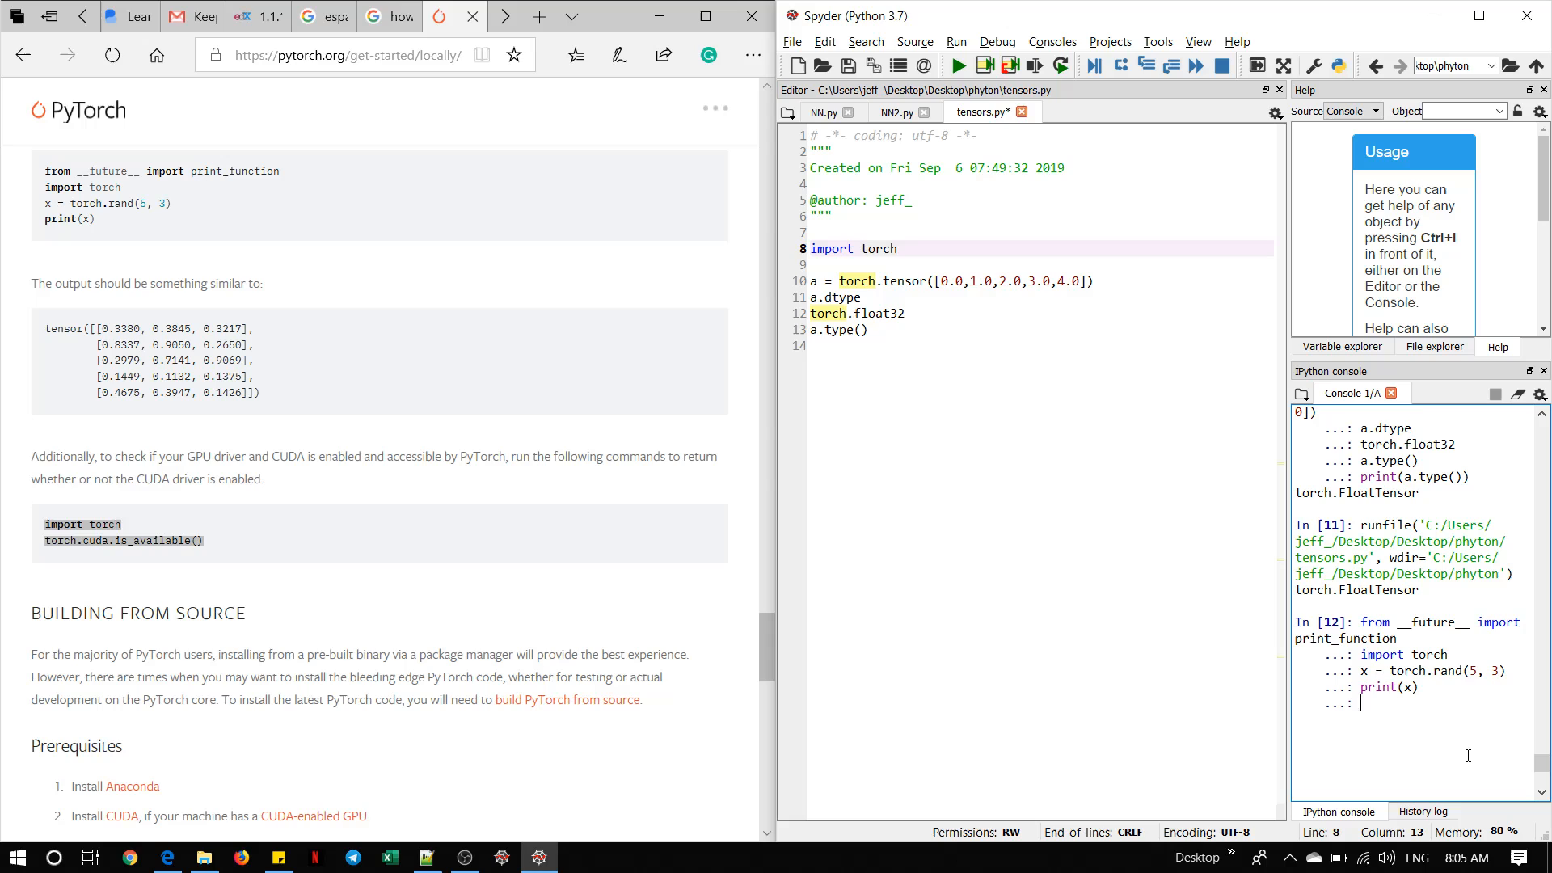
pyautogui.scroll(-3)
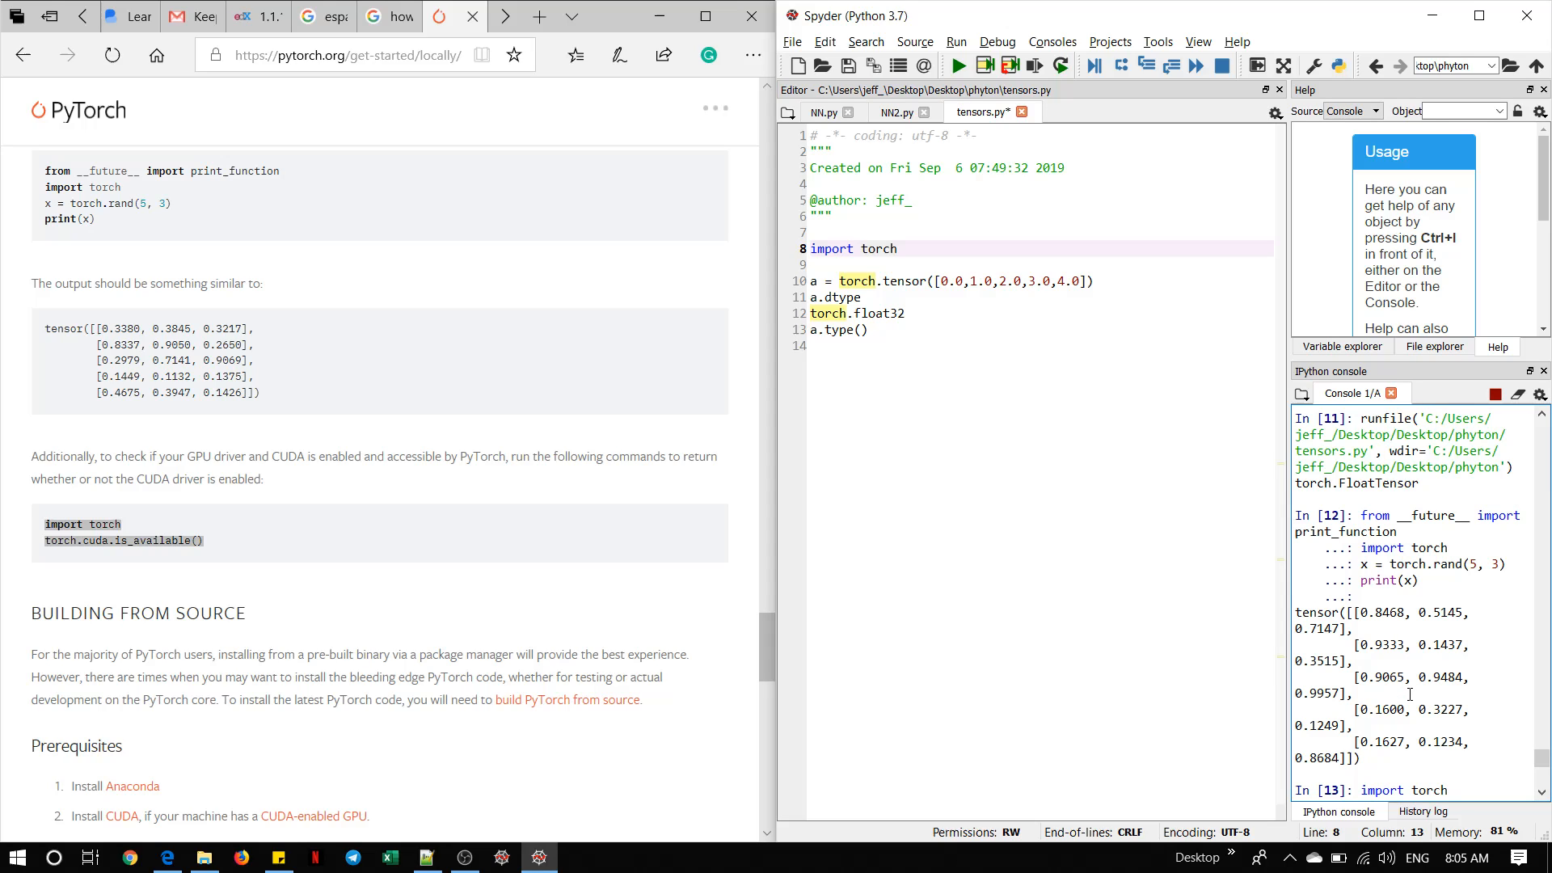
pyautogui.press('Enter')
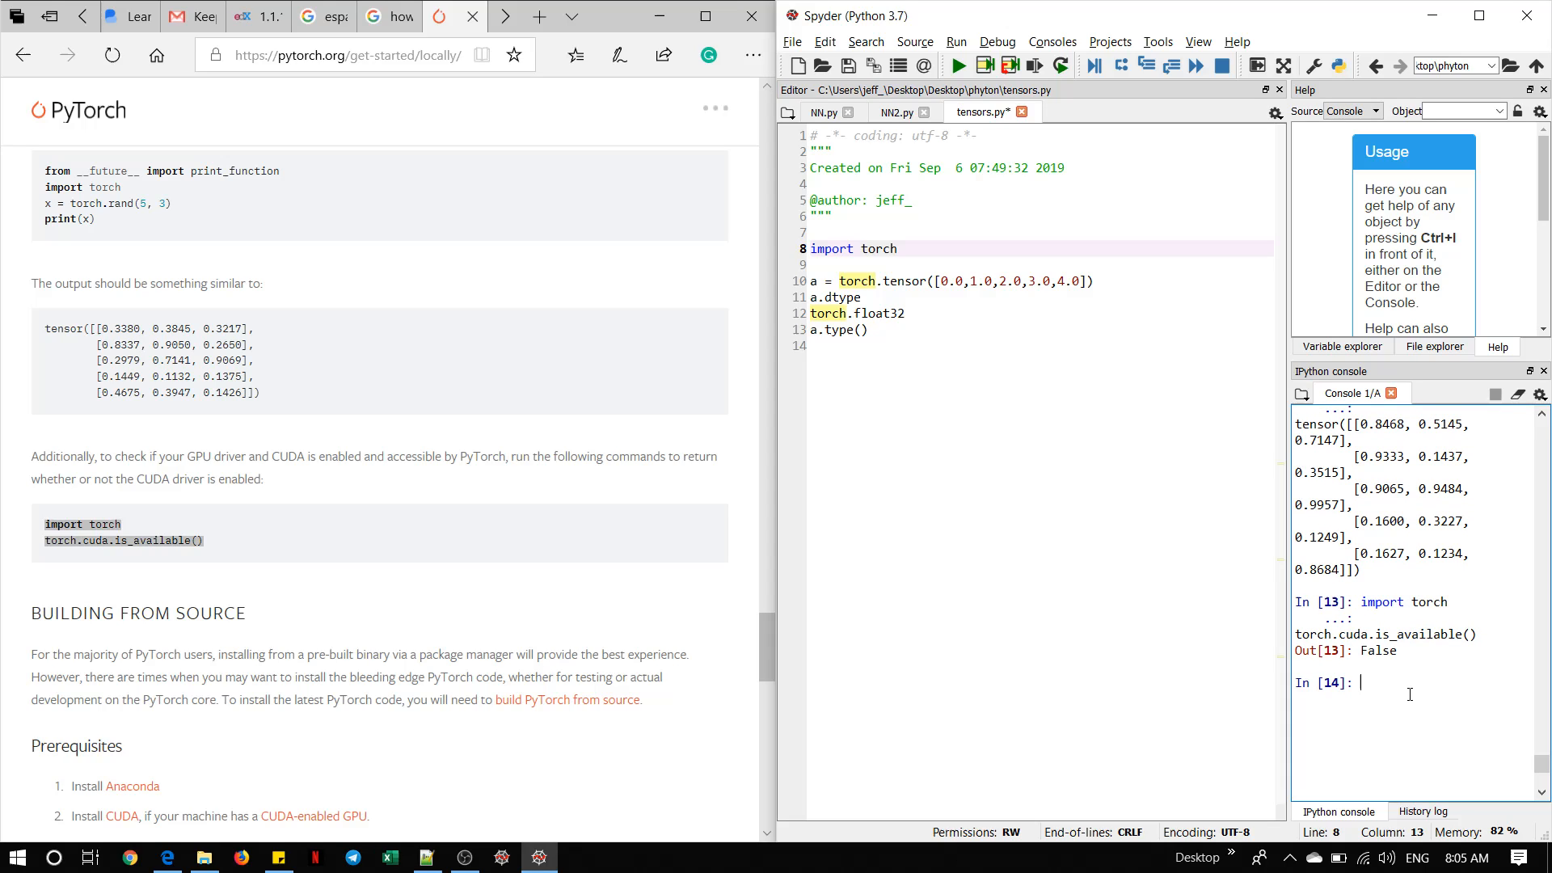
pyautogui.moveTo(519, 657)
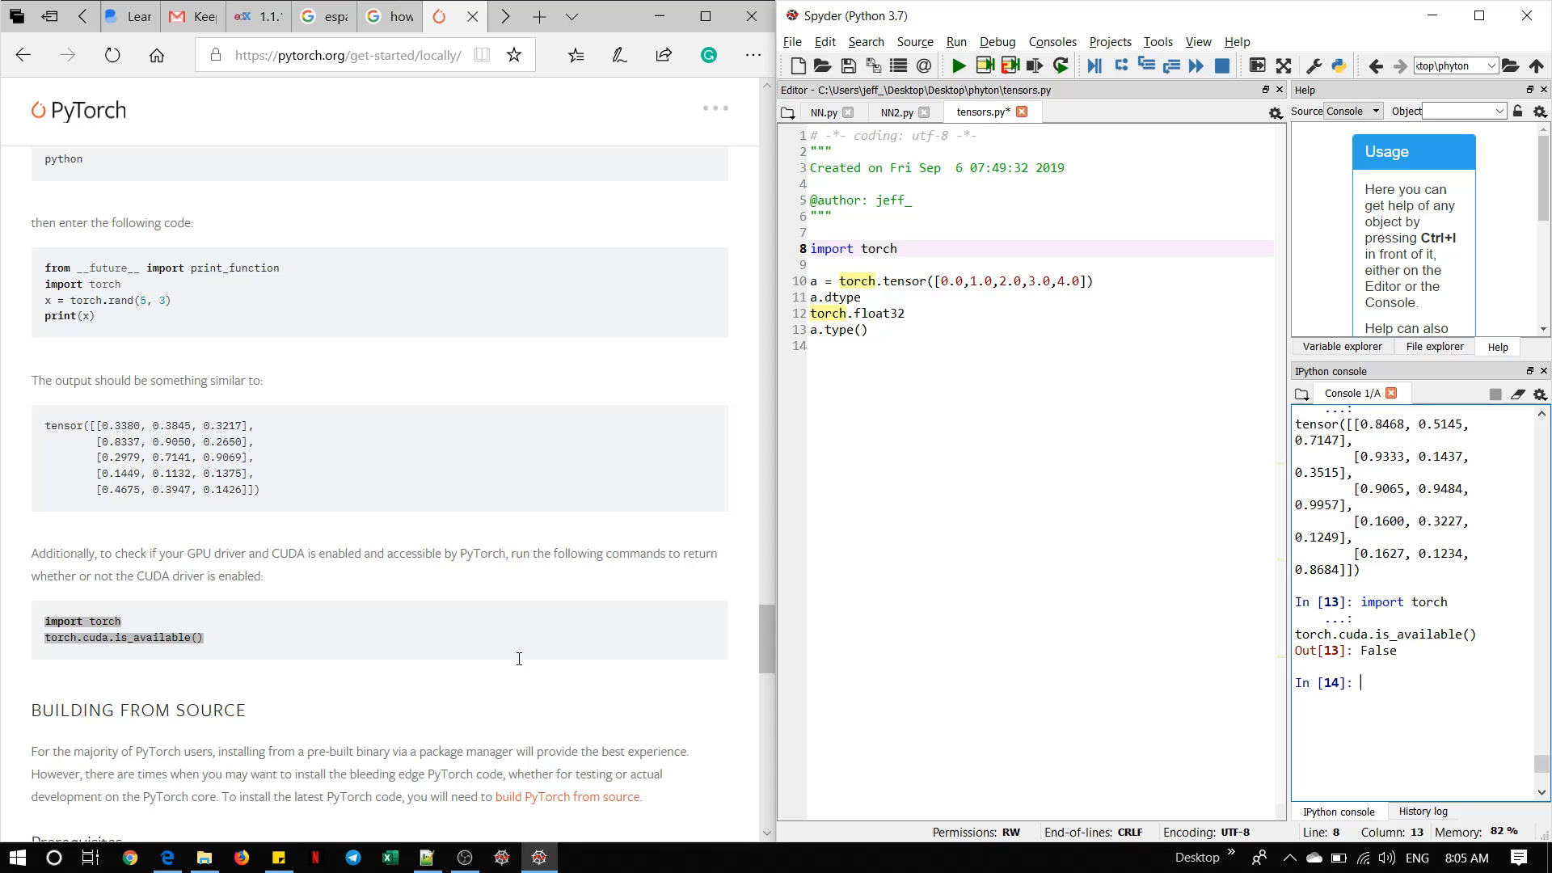
pyautogui.moveTo(969, 97)
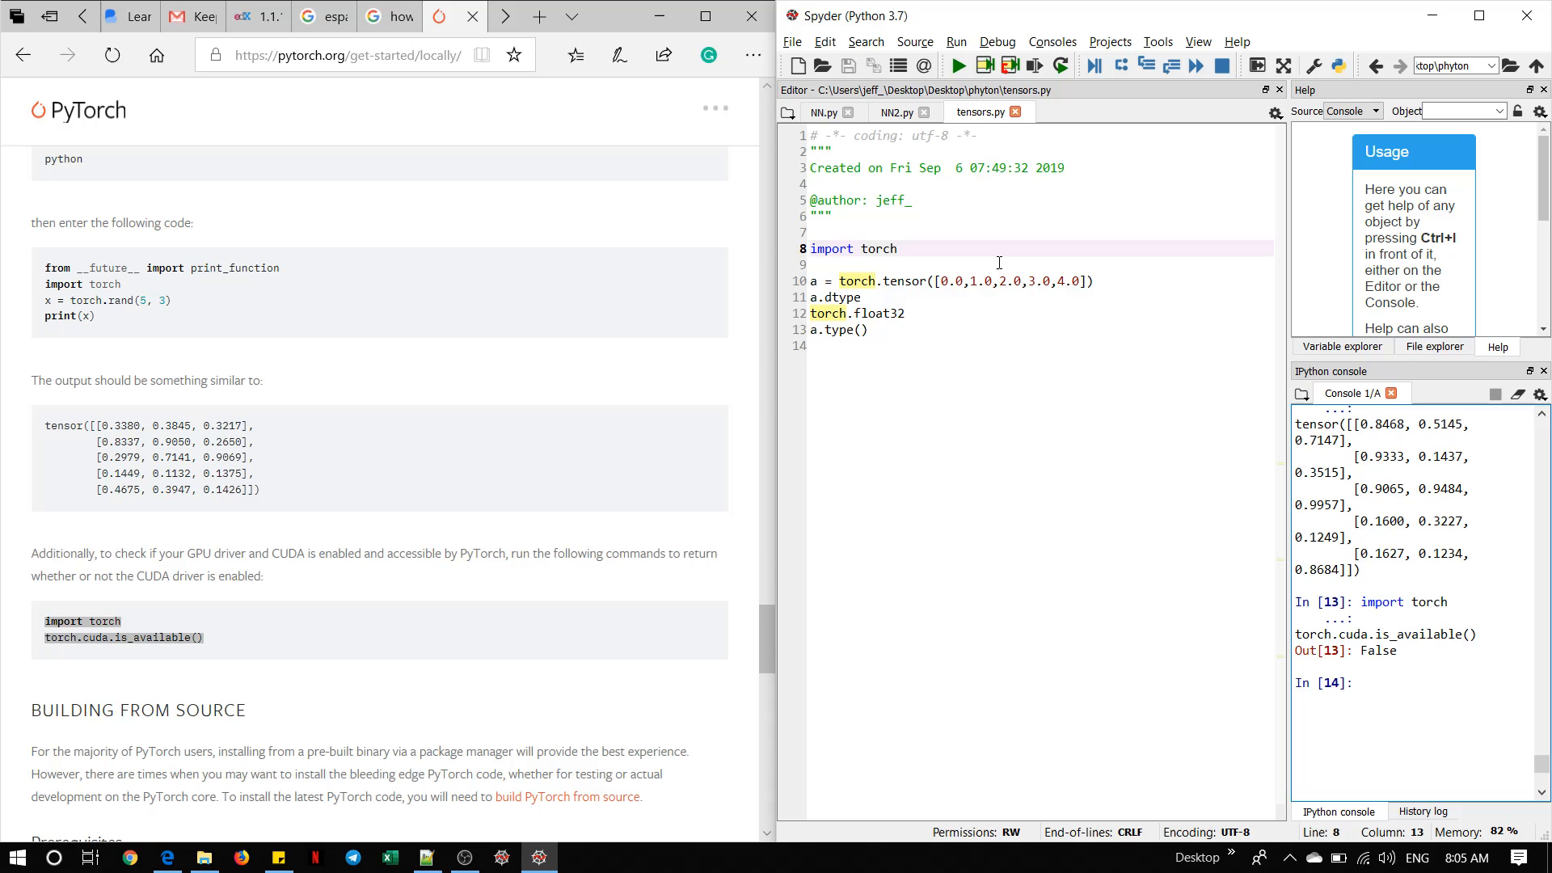
pyautogui.moveTo(464, 410)
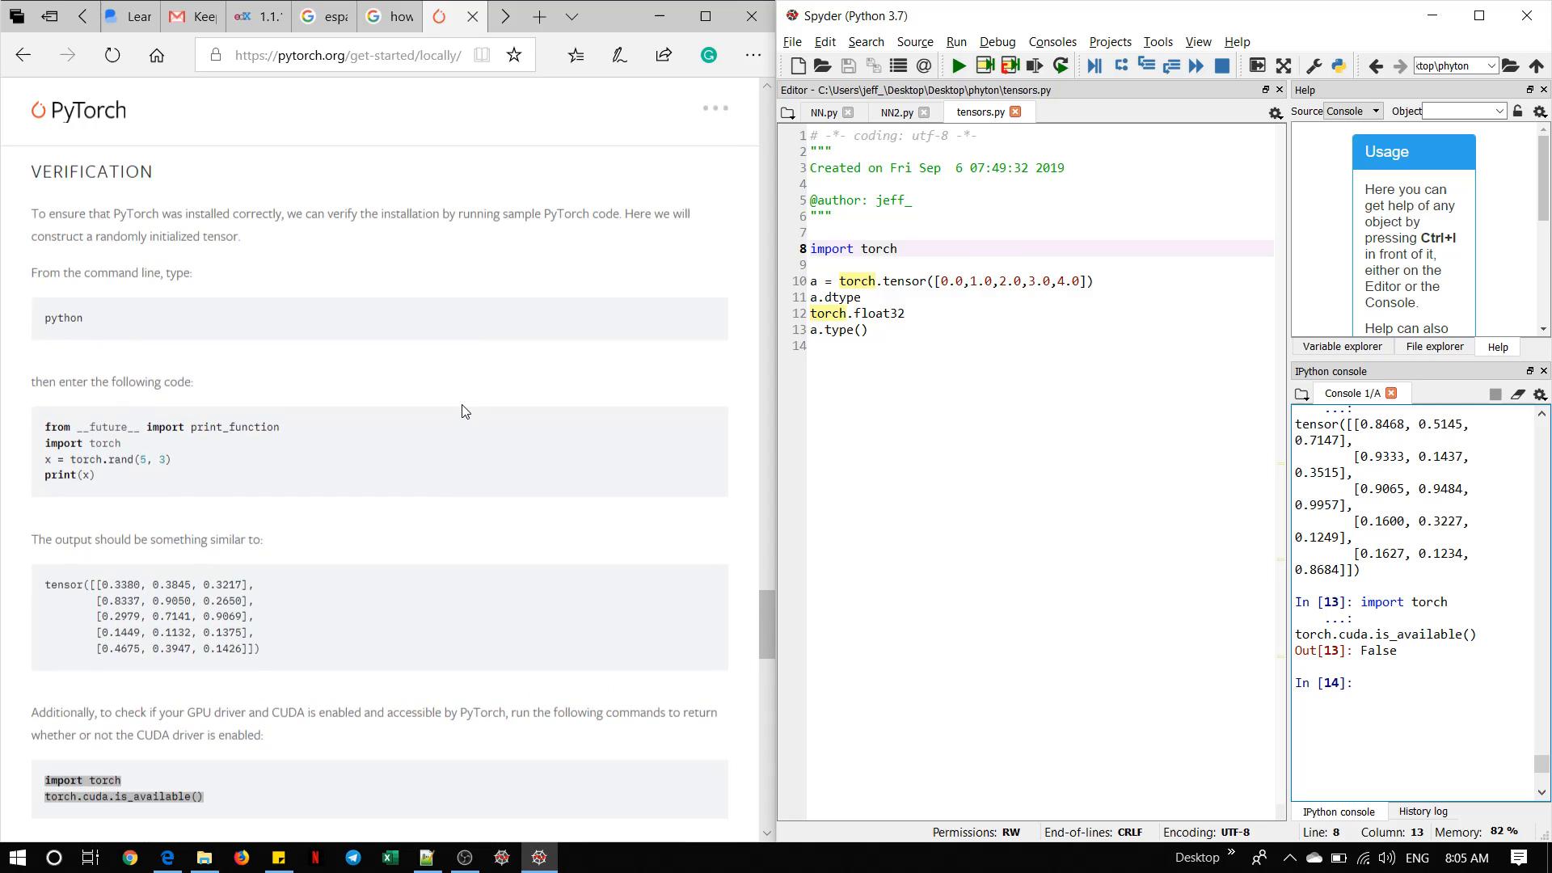
# Step: Scroll down the PyTorch Get Started page to review the verification steps
pyautogui.scroll(-3)
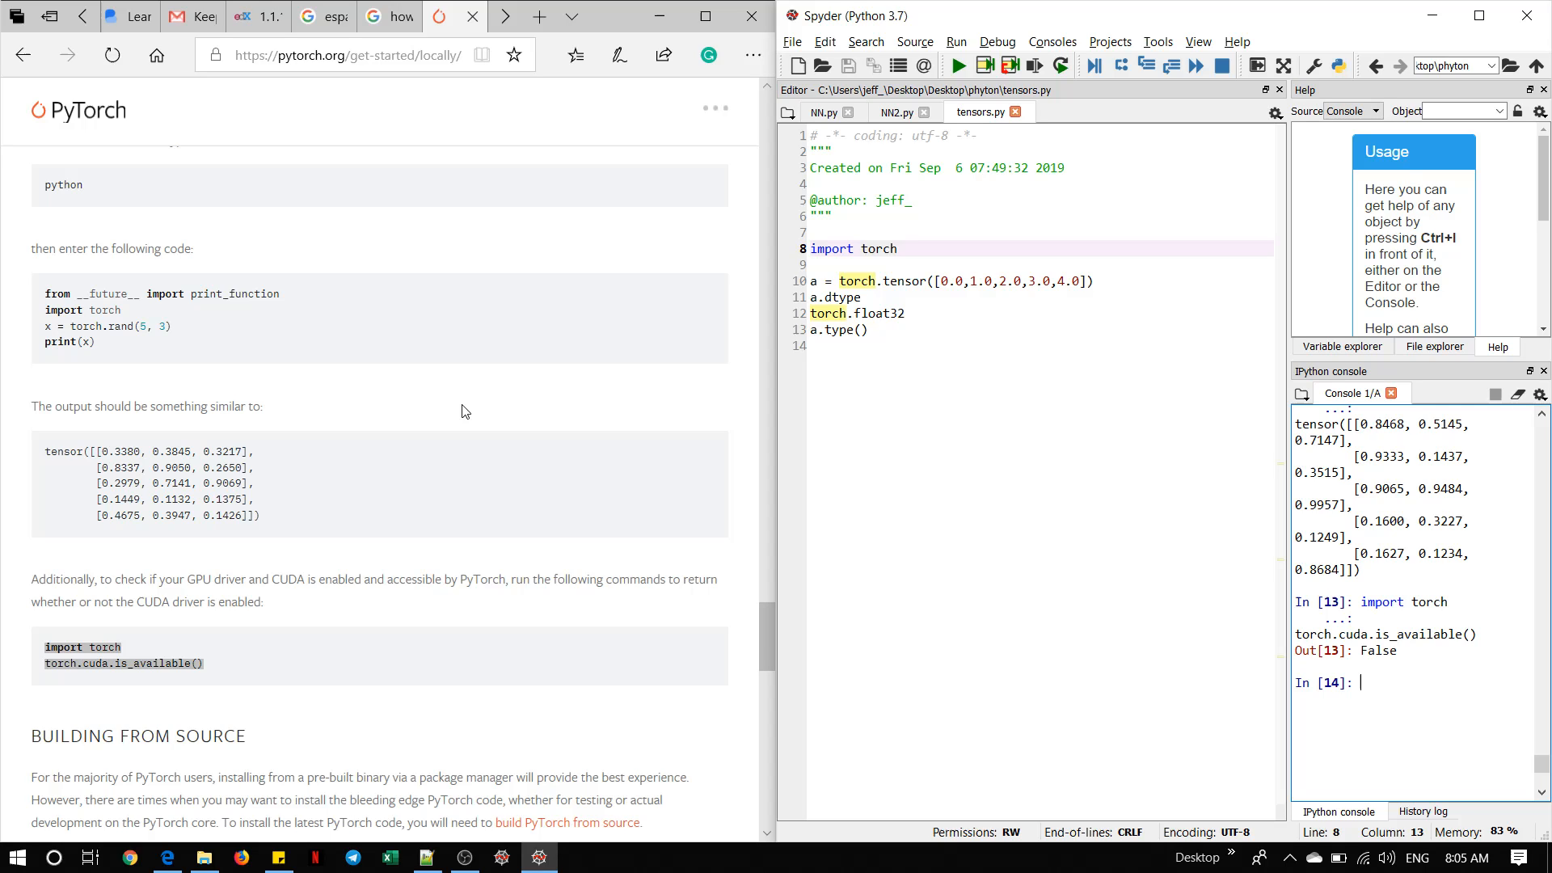
pyautogui.scroll(-3)
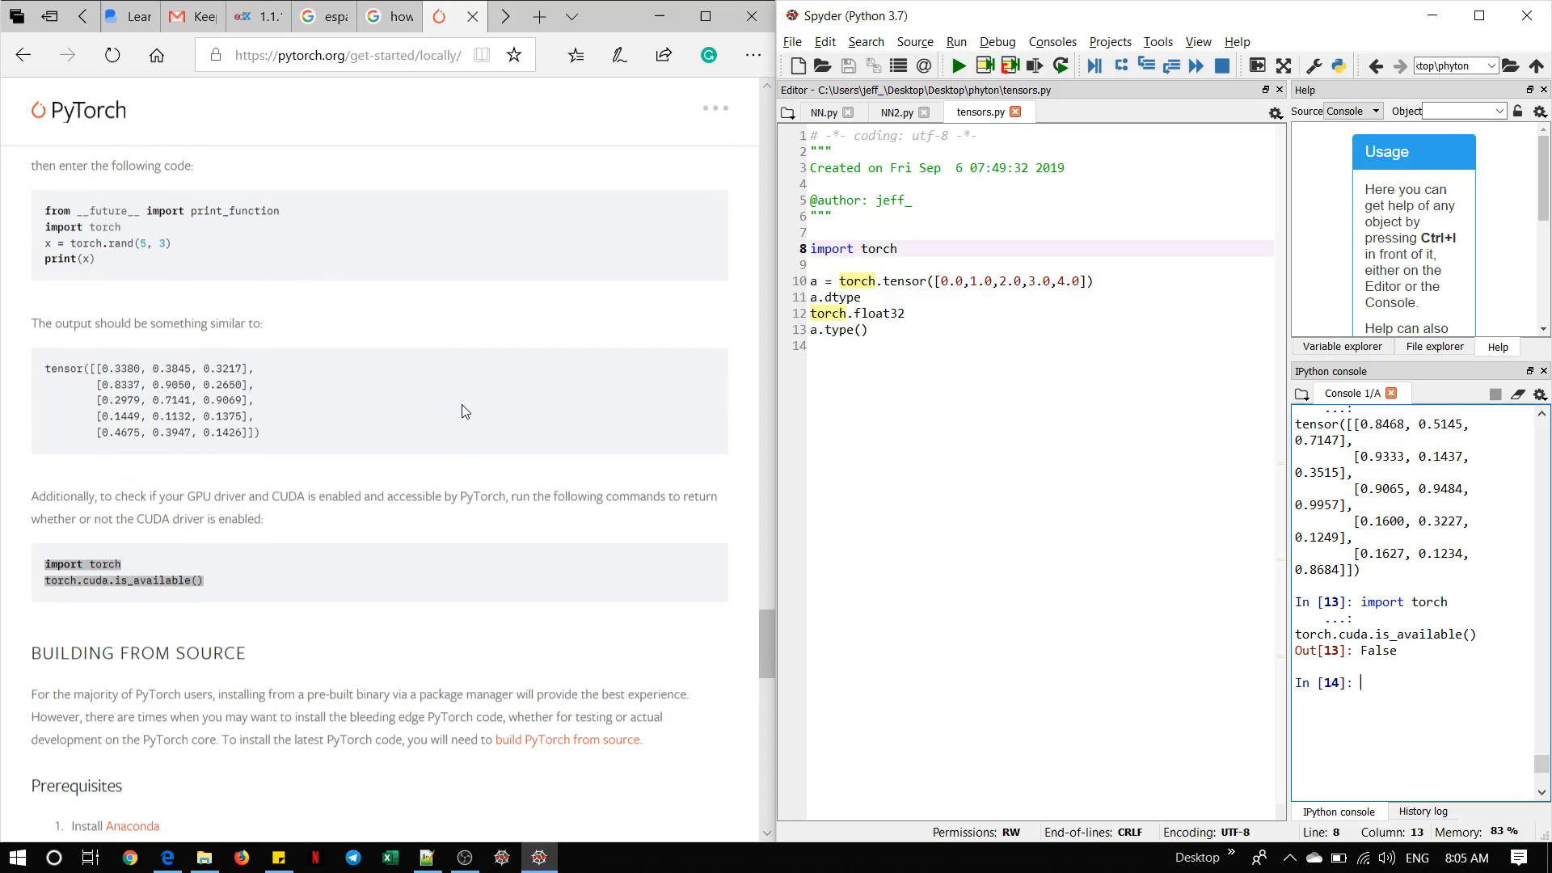
pyautogui.scroll(-3)
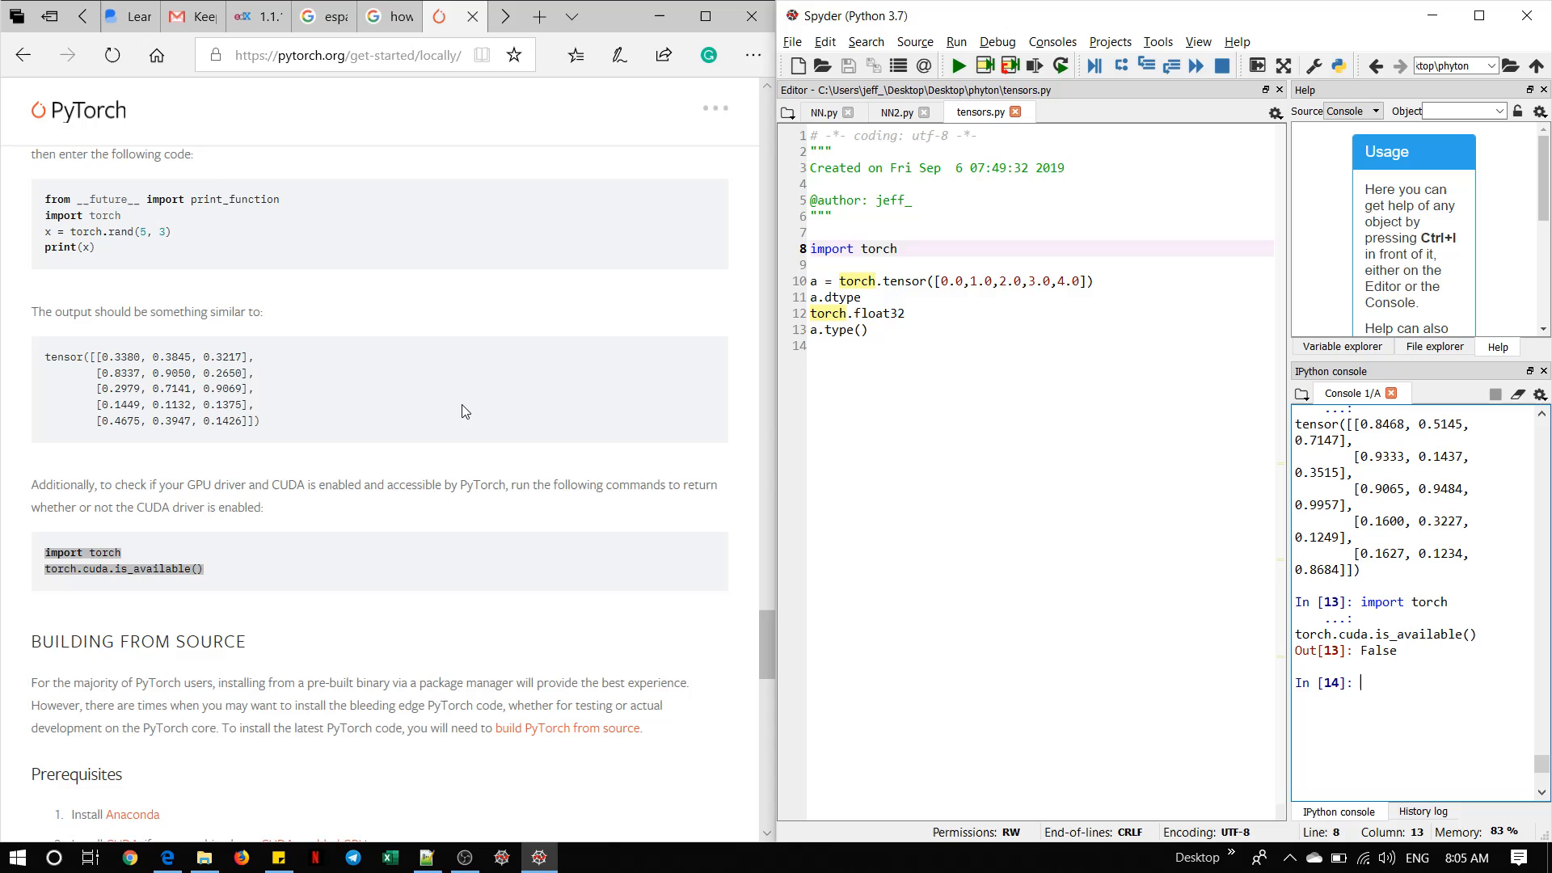